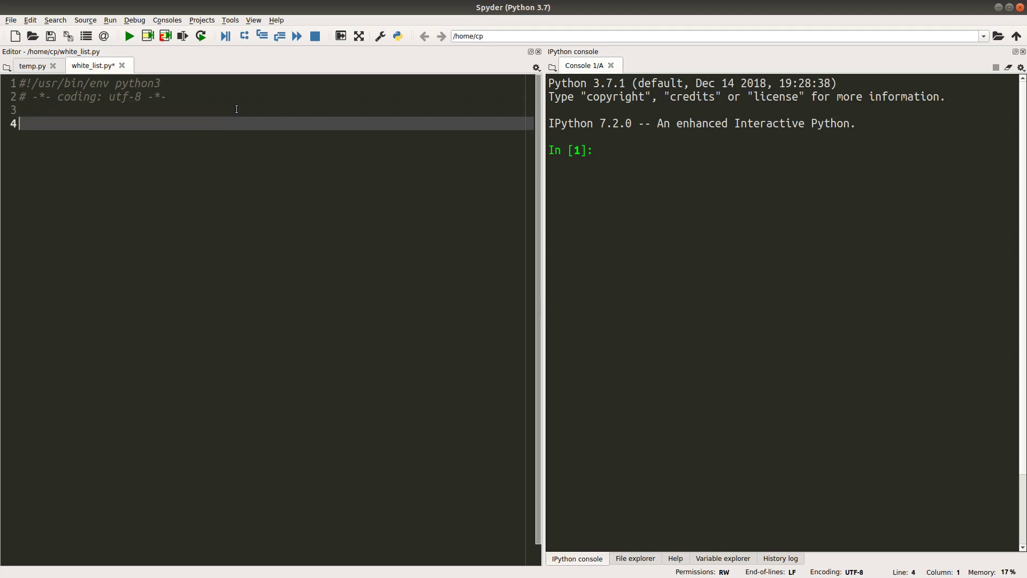
# Step: Type black_list = ['Susan', 'John', 'Michael', 'Robert'] and open a new line below
pyautogui.write('black_list')
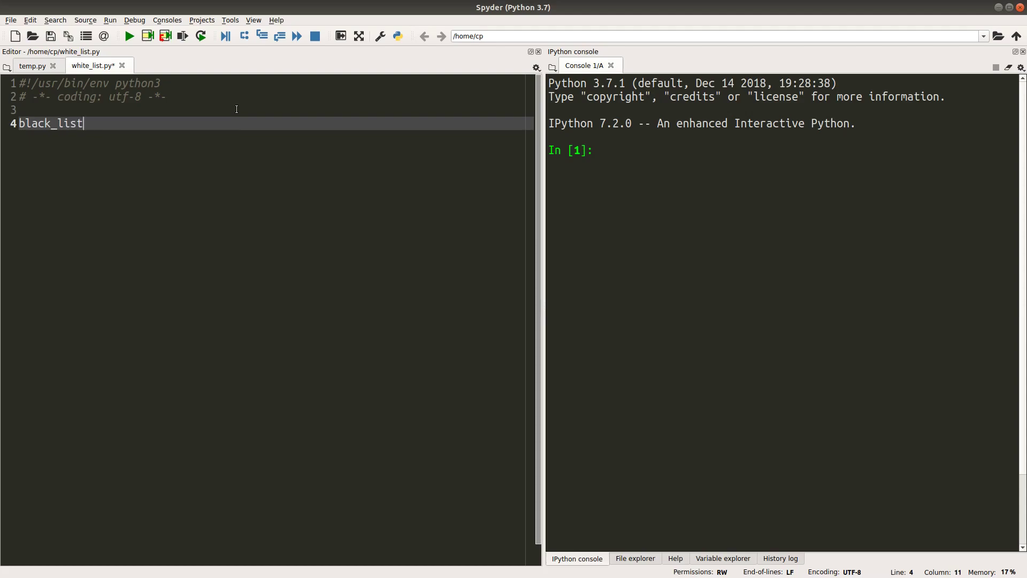
pyautogui.write('= []')
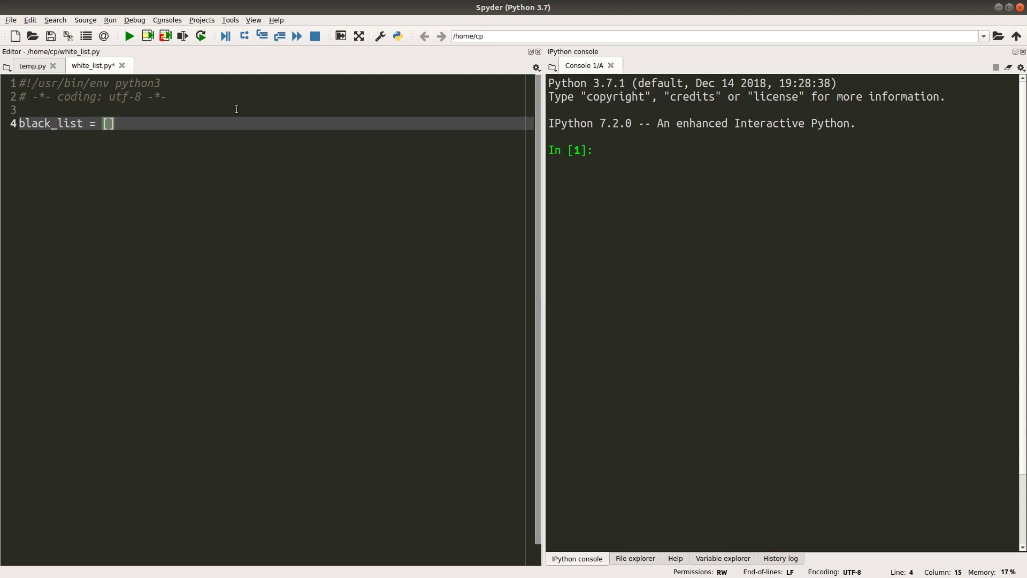
pyautogui.write("'Susn")
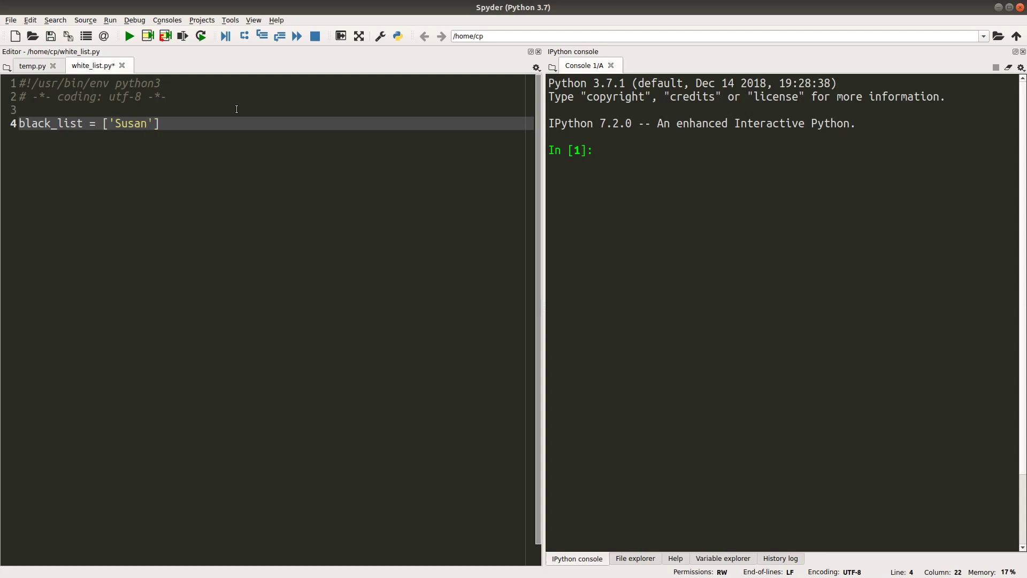
pyautogui.write(", 'John',")
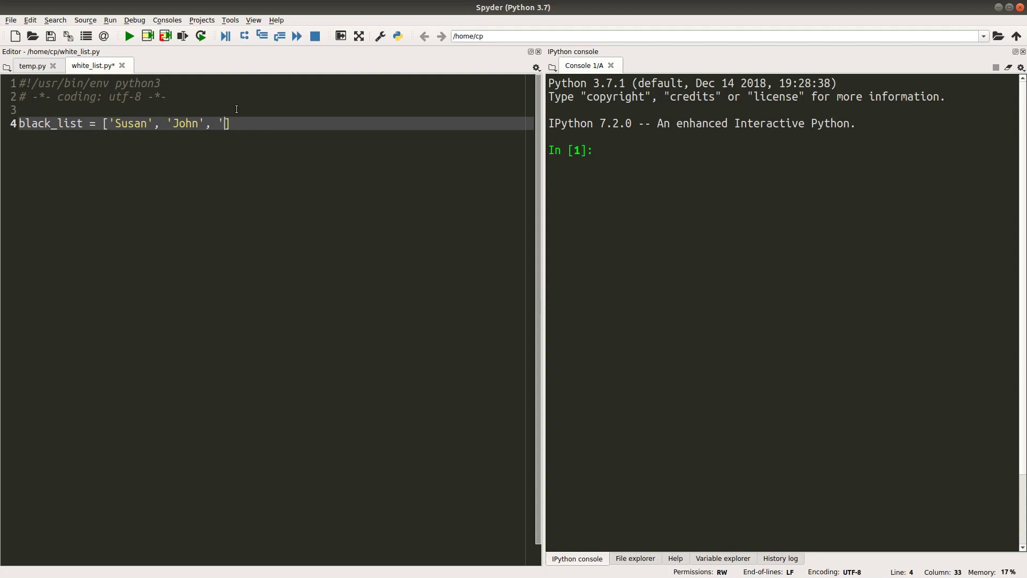
pyautogui.write("Michael'")
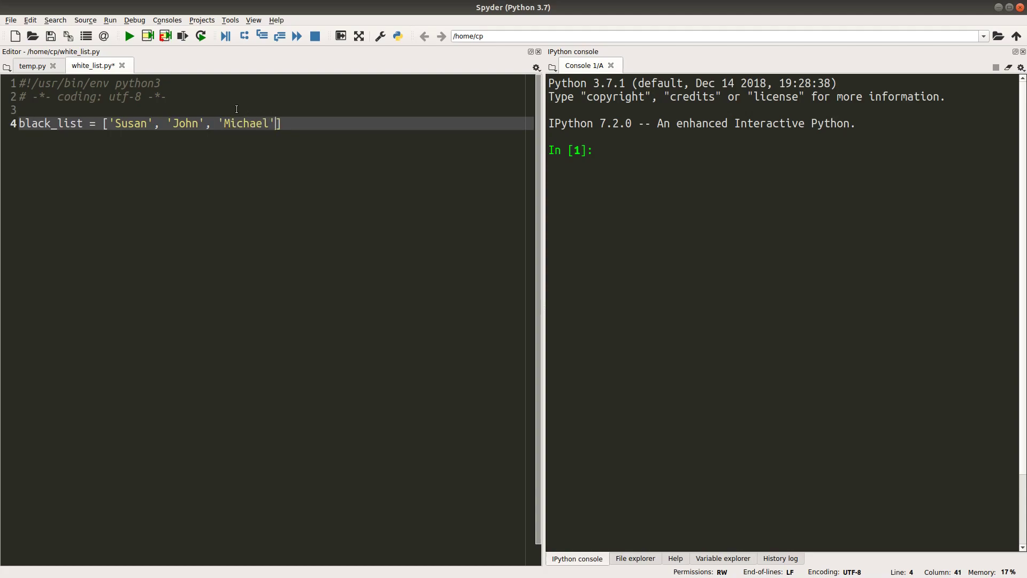
pyautogui.write(", 'Rober")
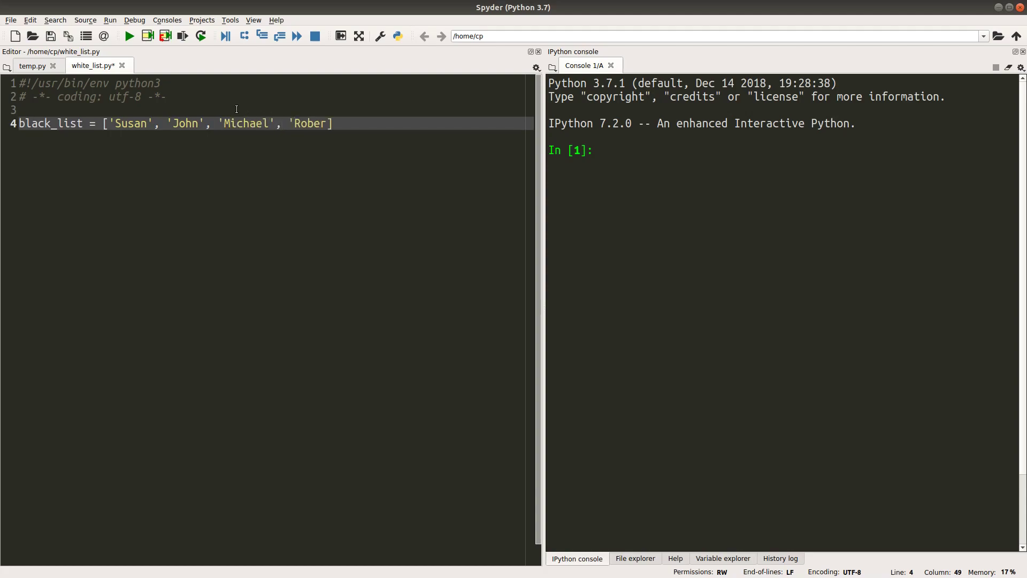
pyautogui.write("t'")
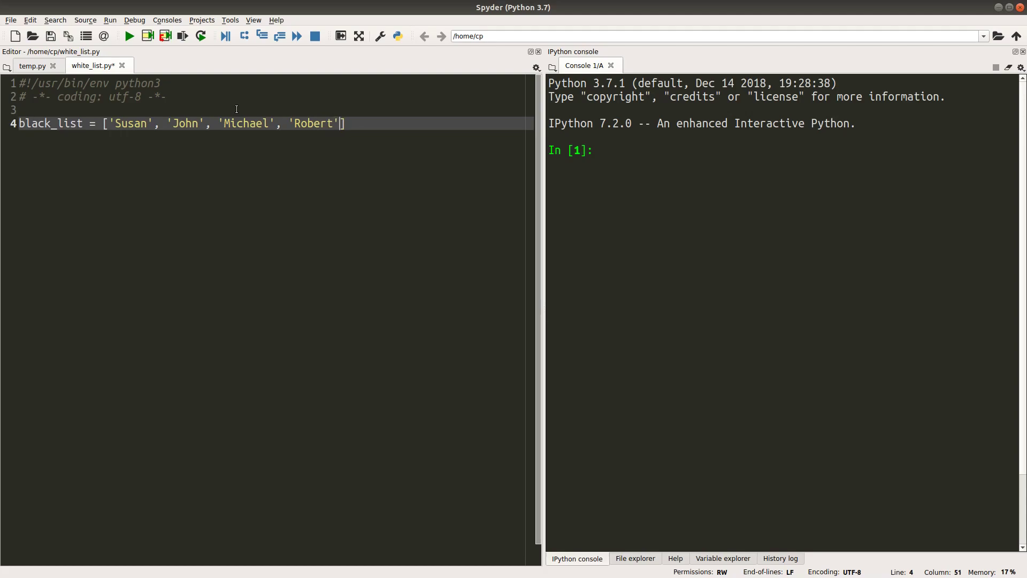
pyautogui.press('Return')
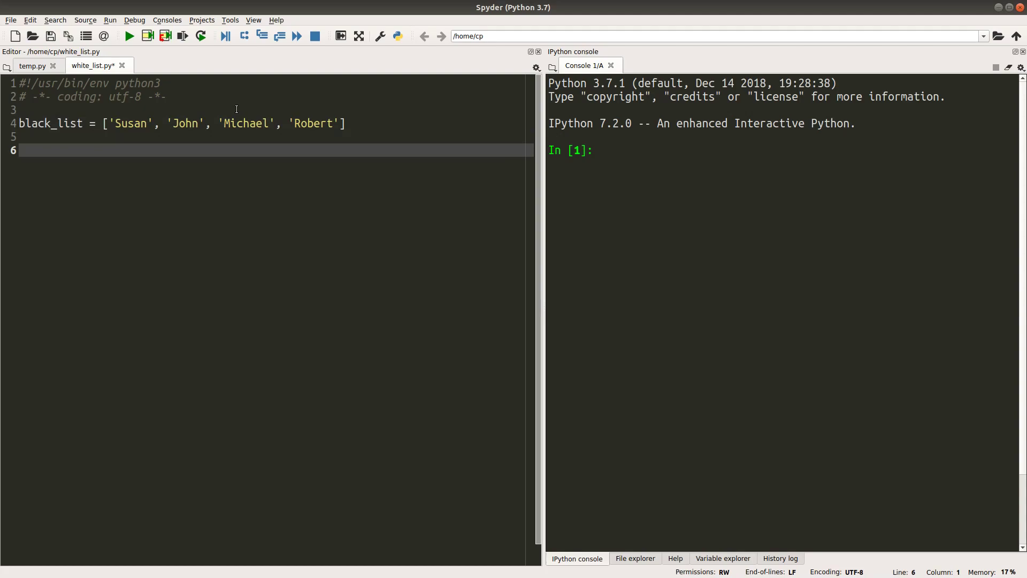
# Step: Add num_students = int(input('Enter number of students: ')) on line 6, then begin student_
pyautogui.click(23, 150)
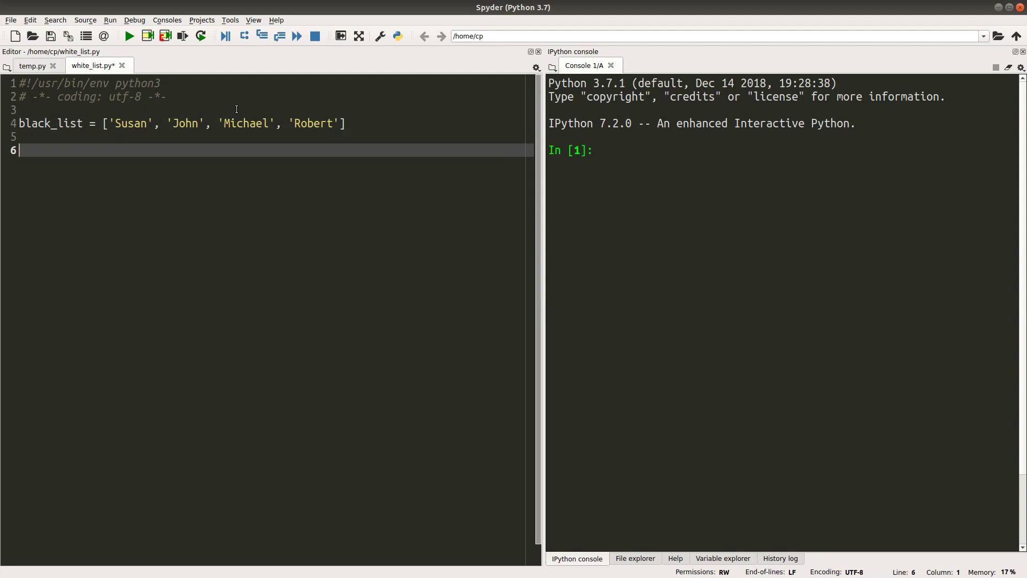
pyautogui.write('nu')
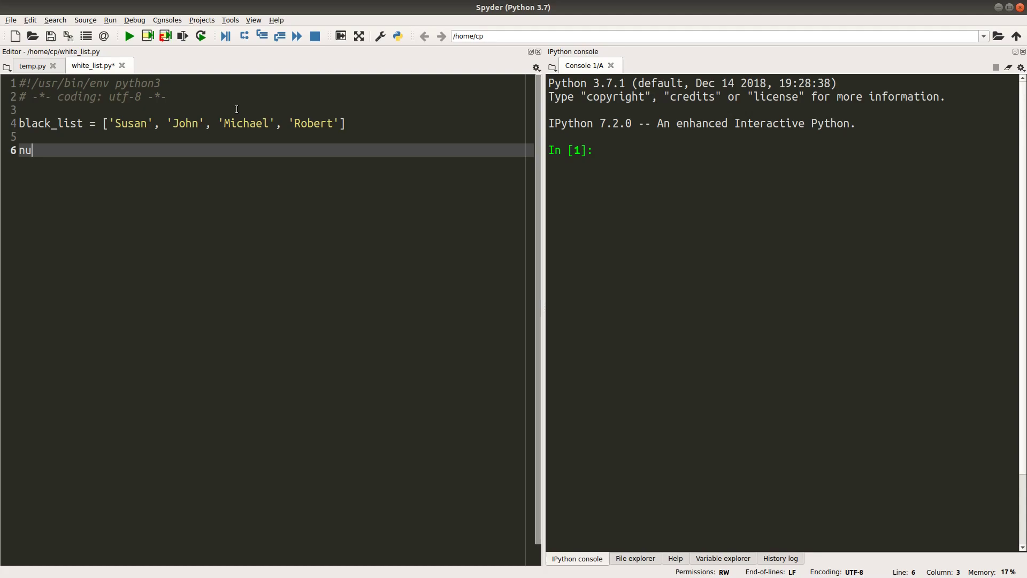
pyautogui.write('m_')
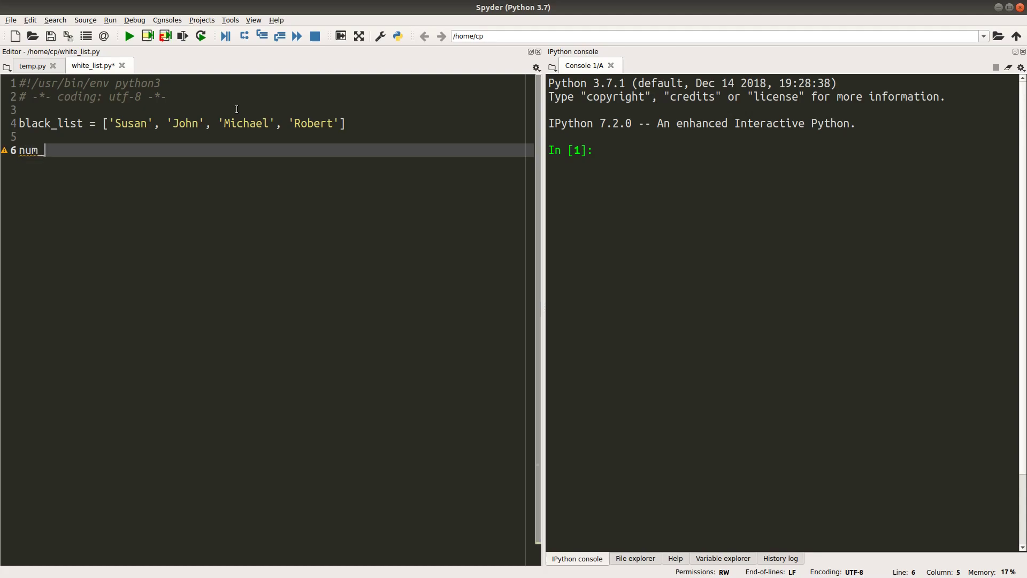
pyautogui.write('student')
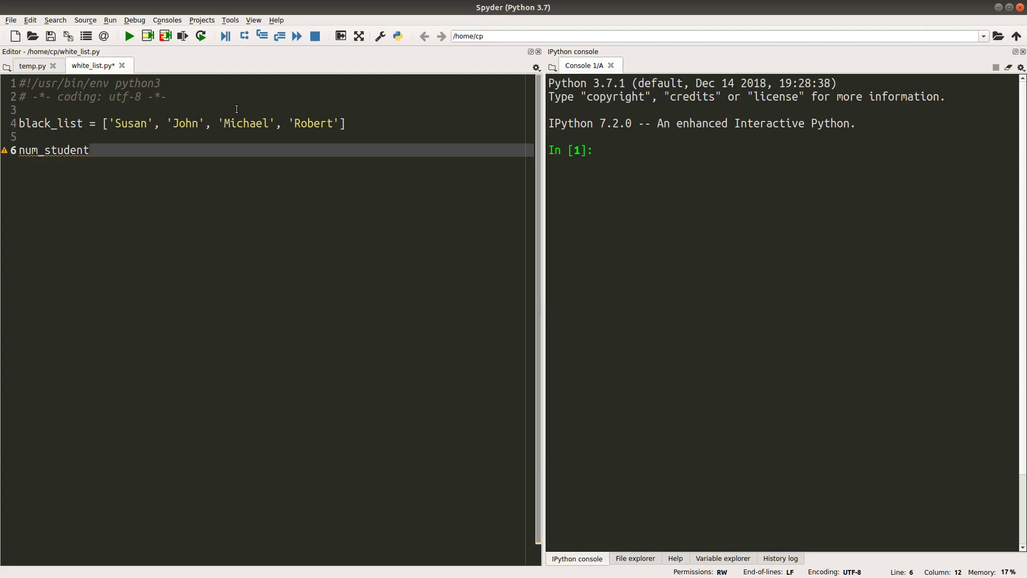
pyautogui.write("s = int(input('")
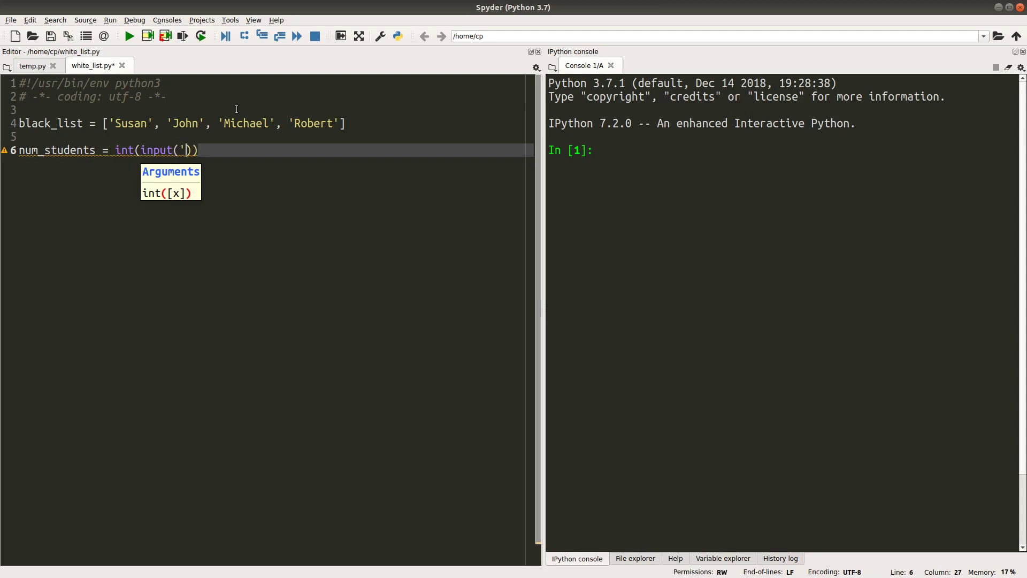
pyautogui.write('Enter number of students:')
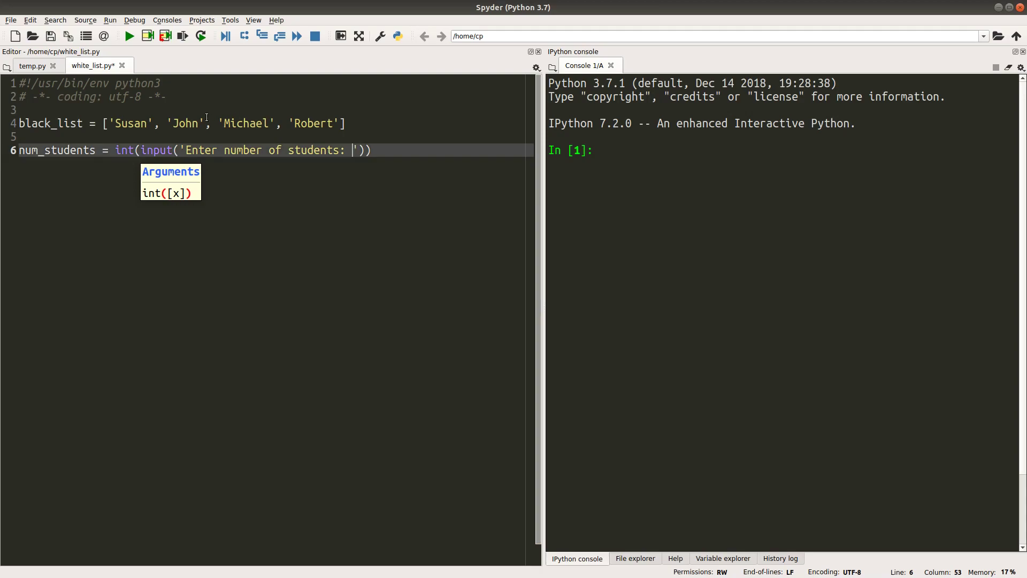
pyautogui.moveTo(162, 150)
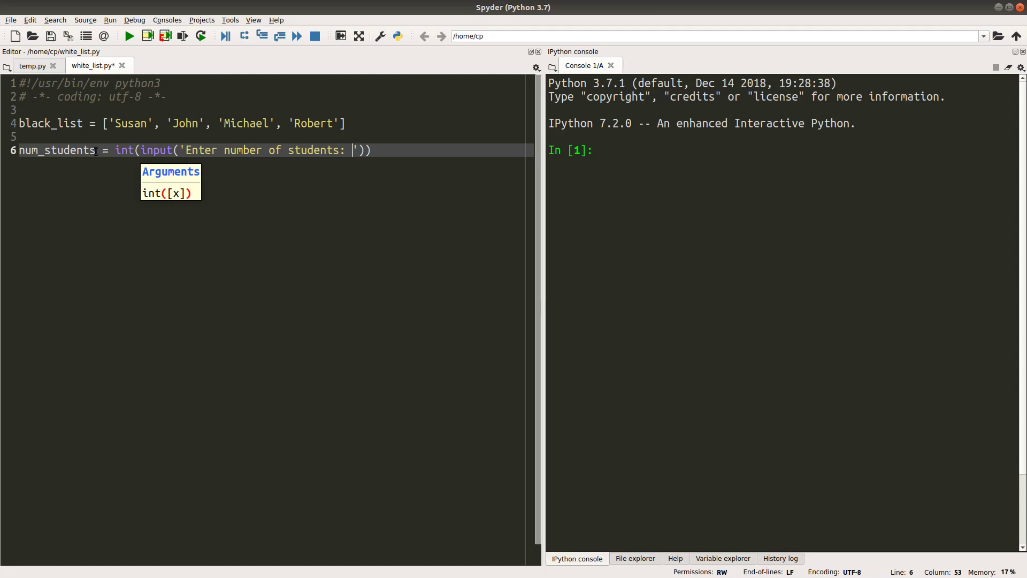
pyautogui.moveTo(9, 153)
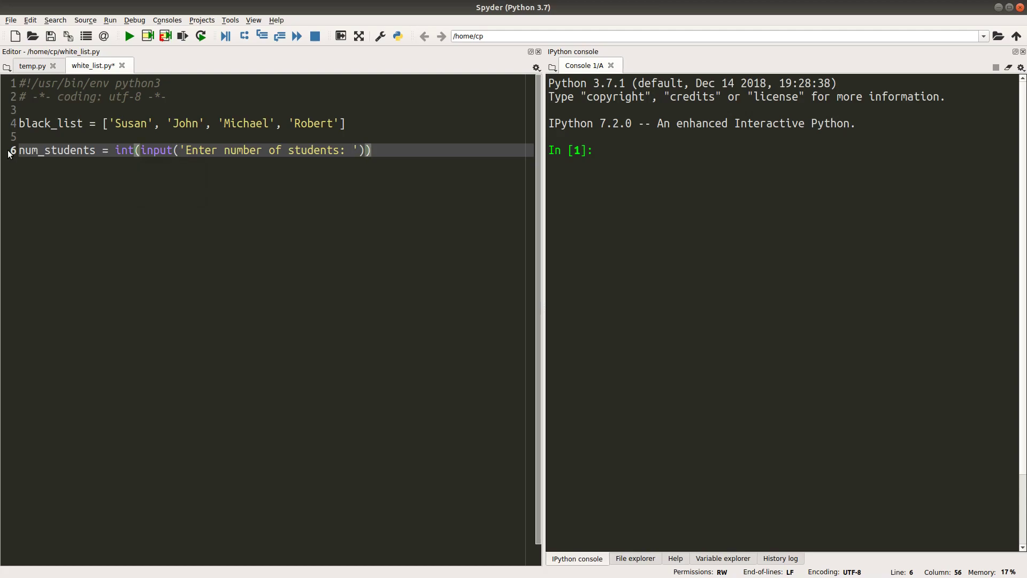
pyautogui.write('student_list = [')
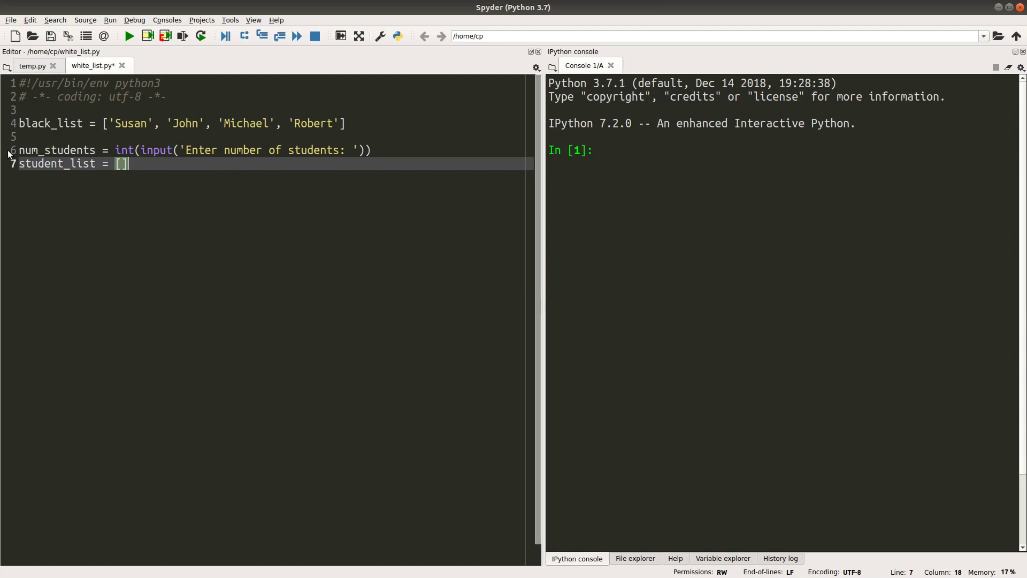
# Step: Complete student_list = [], add white_list = [], and open a new line after it
pyautogui.write('w')
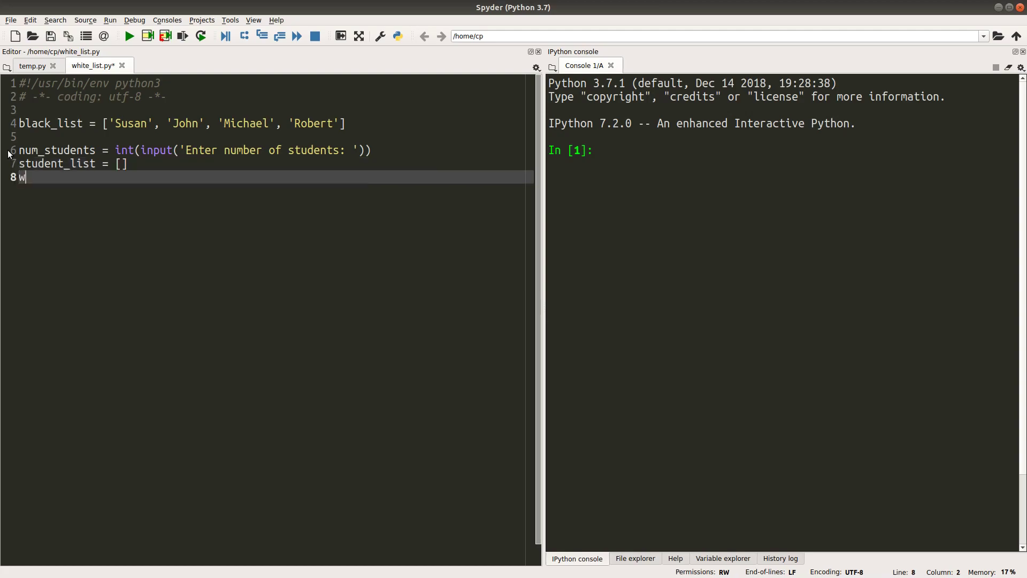
pyautogui.write('hite_list')
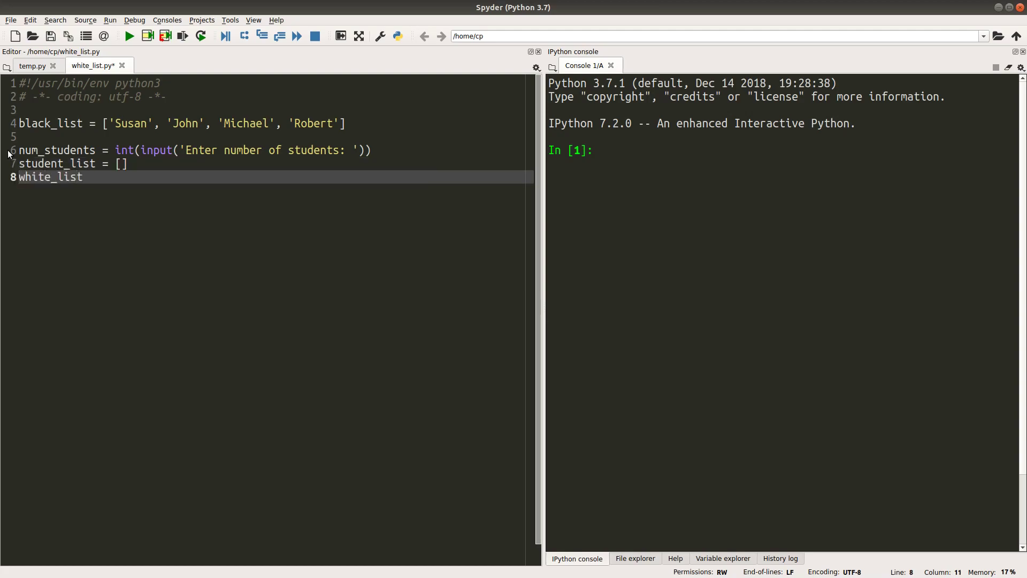
pyautogui.write('= []')
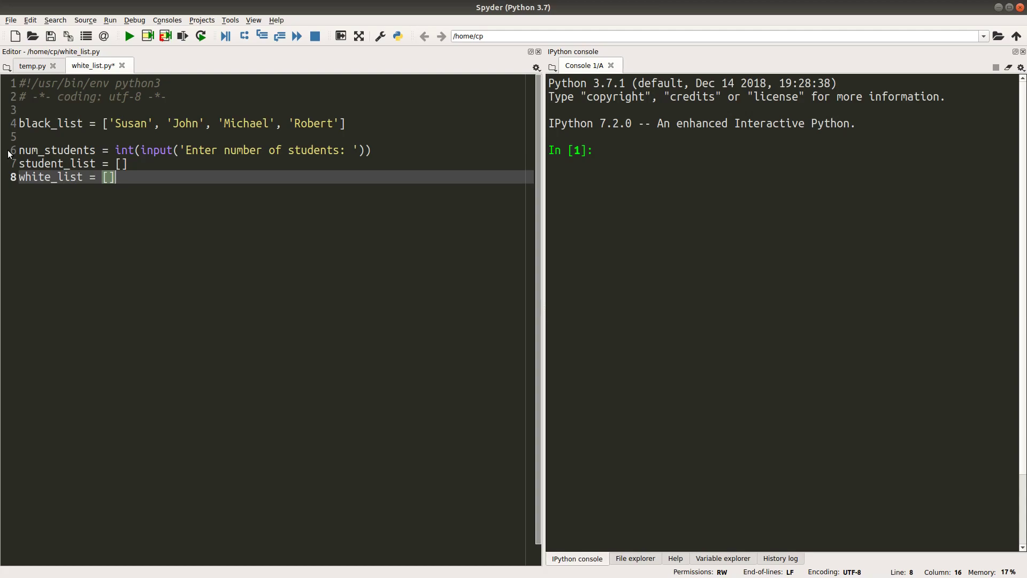
pyautogui.moveTo(120, 184)
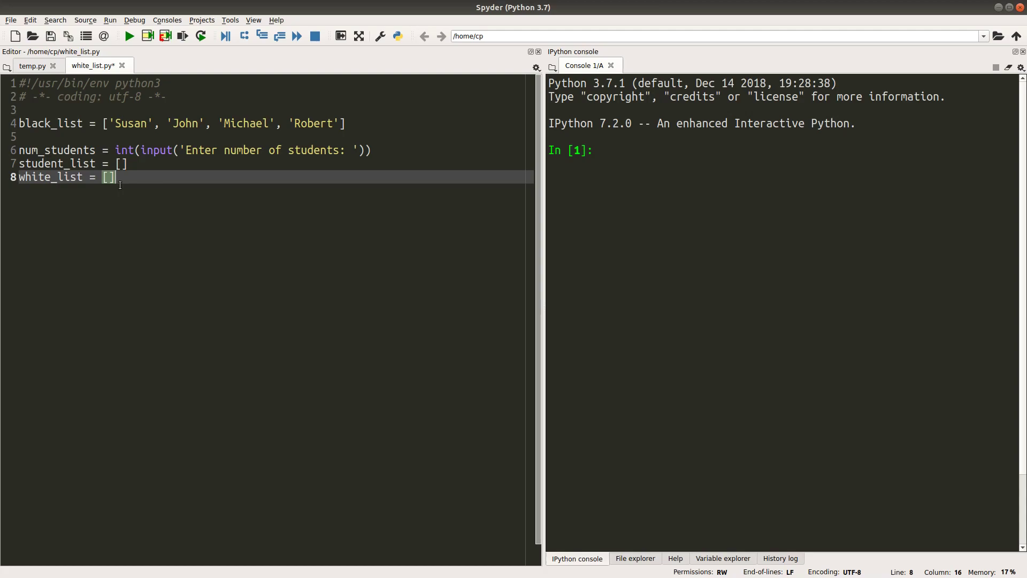
pyautogui.moveTo(138, 167)
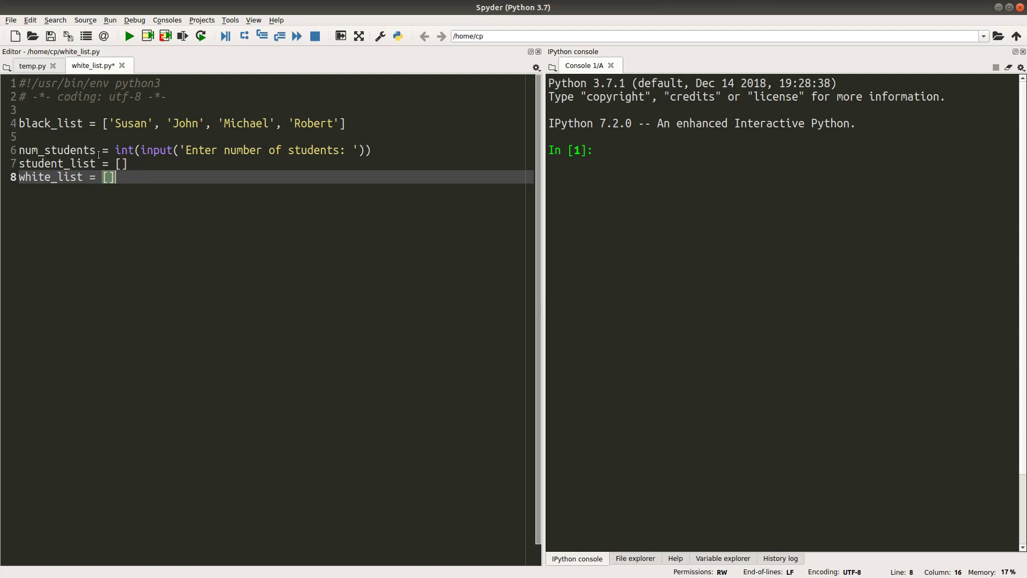
pyautogui.doubleClick(41, 163)
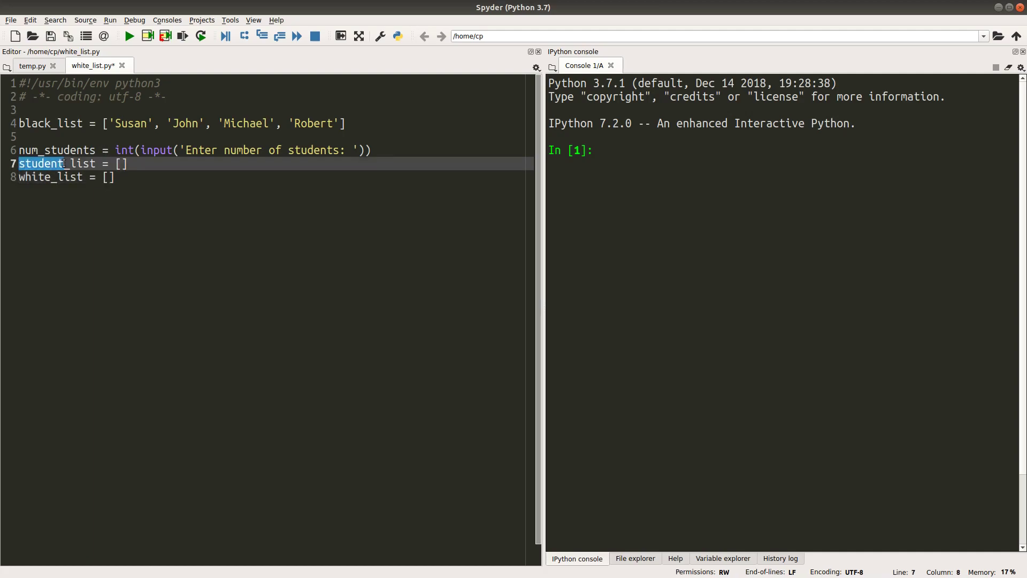
pyautogui.click(121, 164)
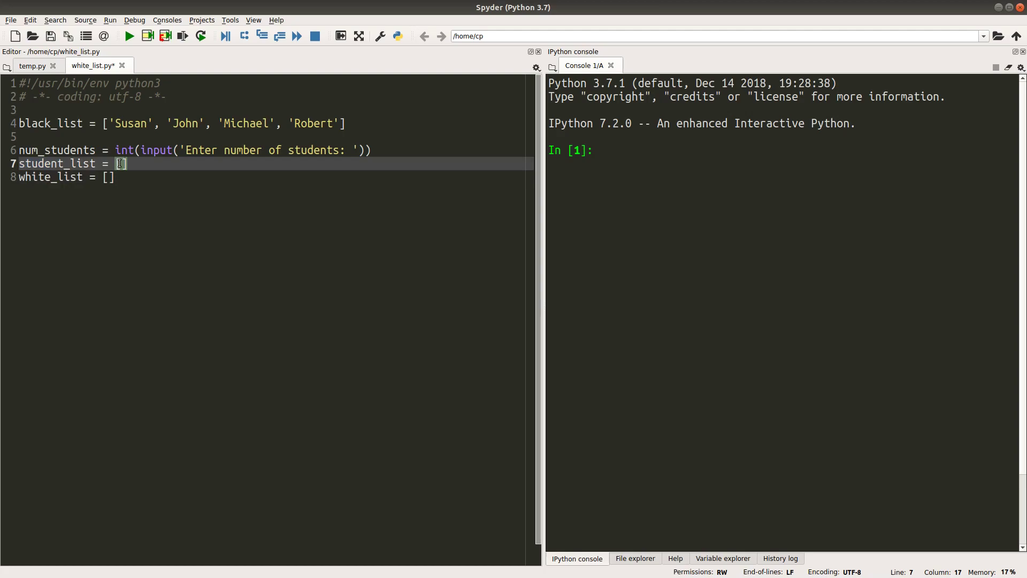
pyautogui.click(107, 177)
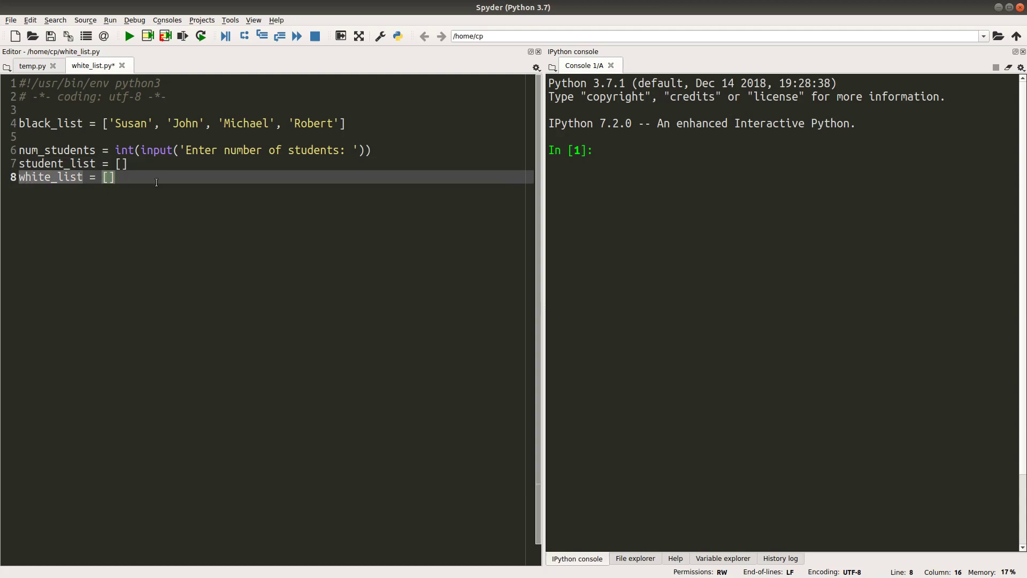
pyautogui.press('Return')
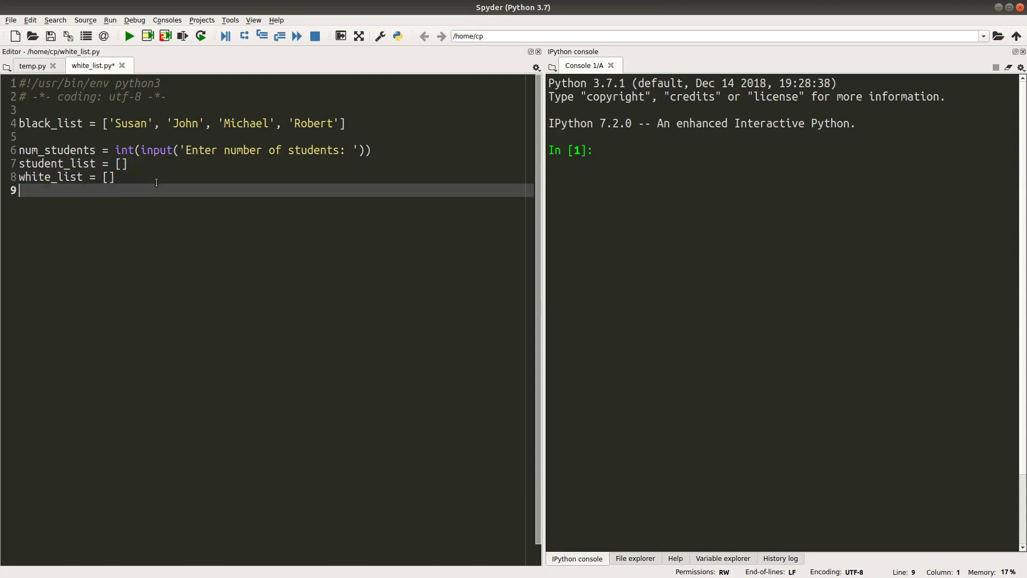
# Step: Write the loop header for student in range(num_students): and indent its body
pyautogui.write('for student in range(n')
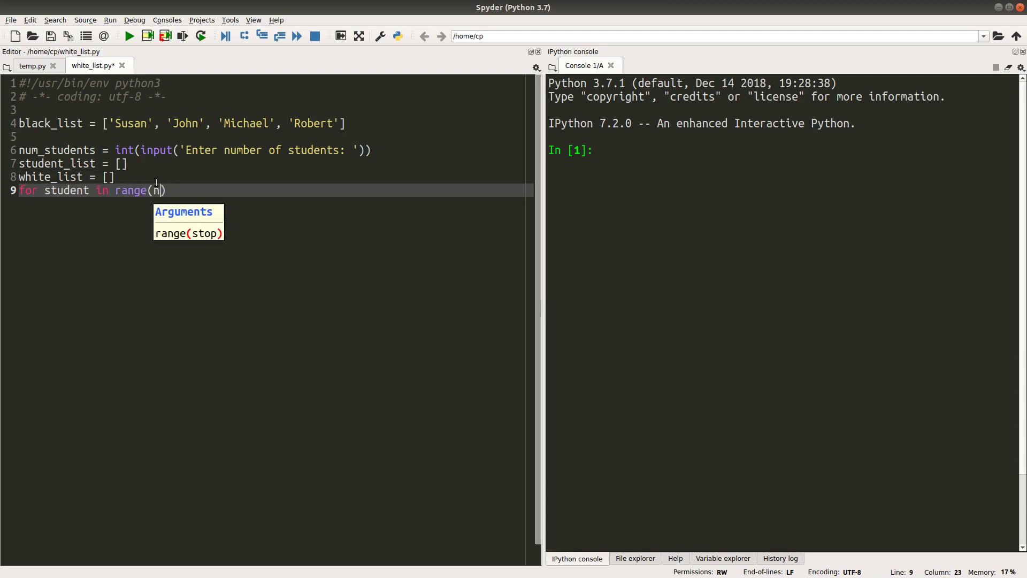
pyautogui.write('um_students')
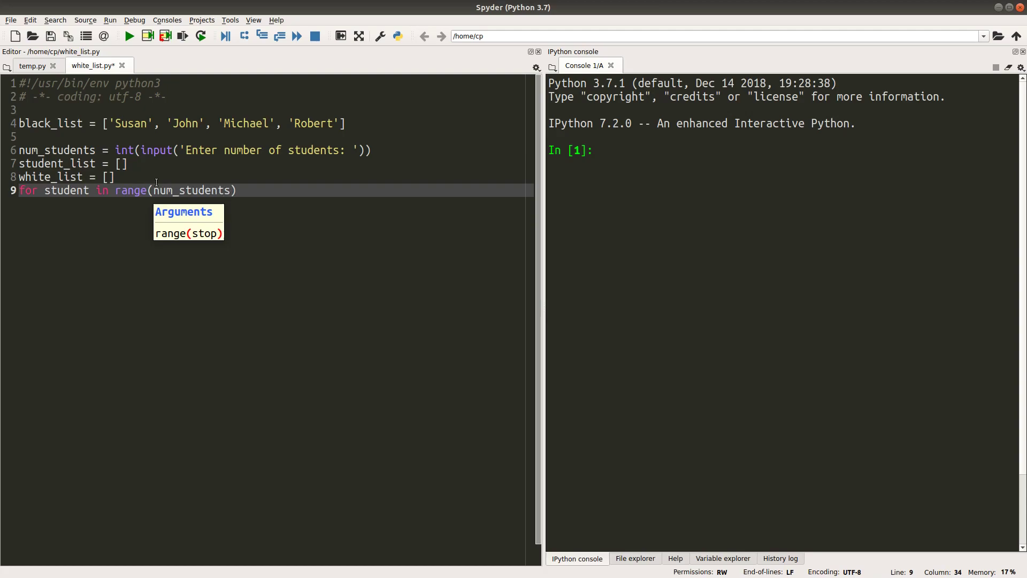
pyautogui.write(':')
pyautogui.press('Return')
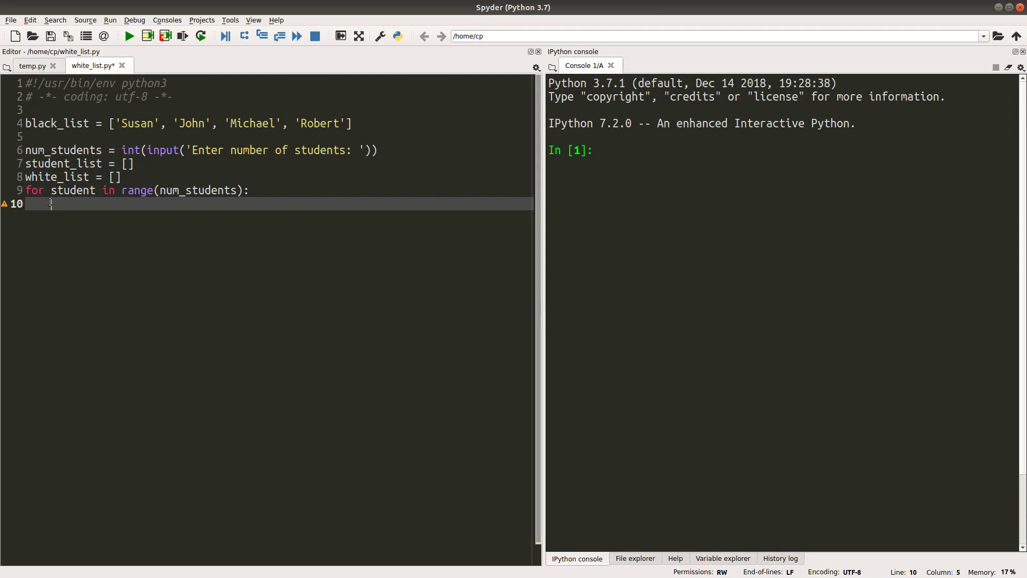
# Step: Add prompt = input('Input a name: ') and start a while line below it
pyautogui.write('prompt = in')
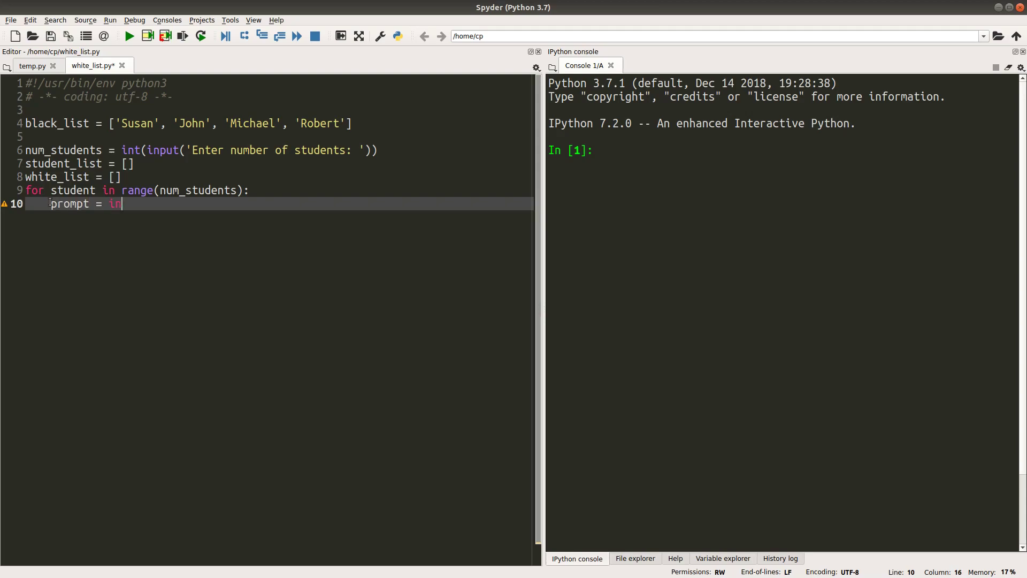
pyautogui.write("put('')")
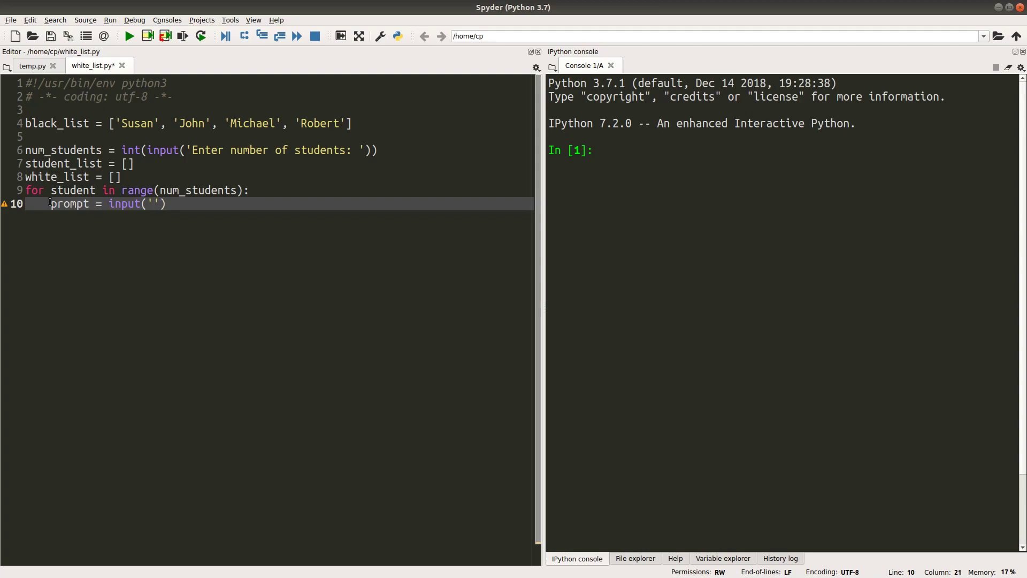
pyautogui.write('Input a na')
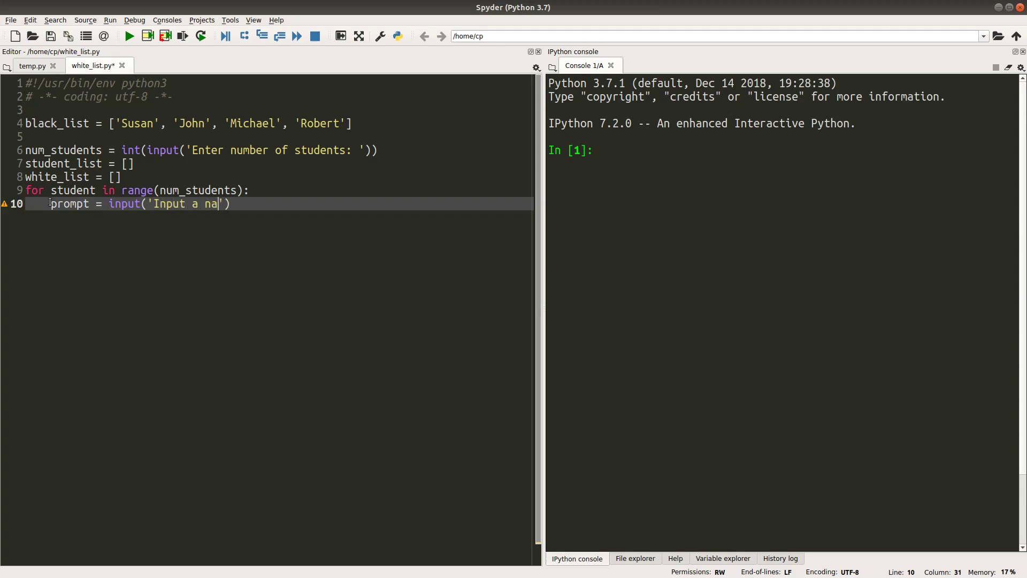
pyautogui.write("me: '")
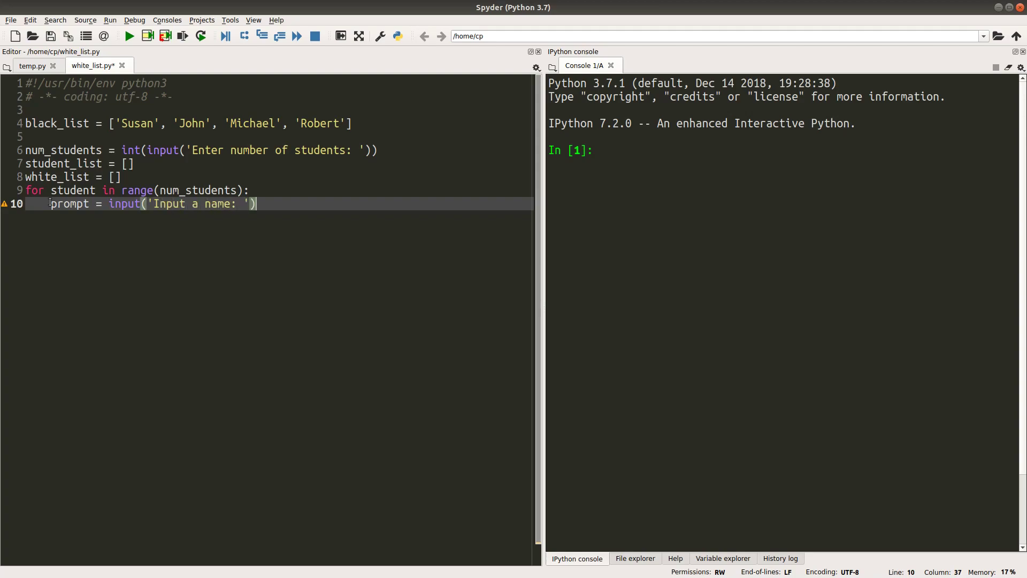
pyautogui.press('Return')
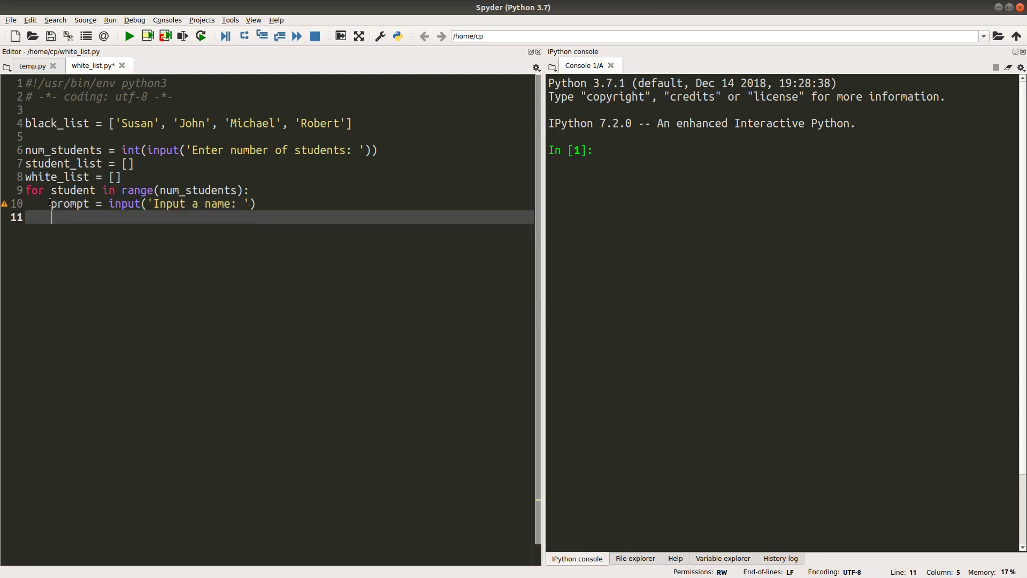
pyautogui.write('while')
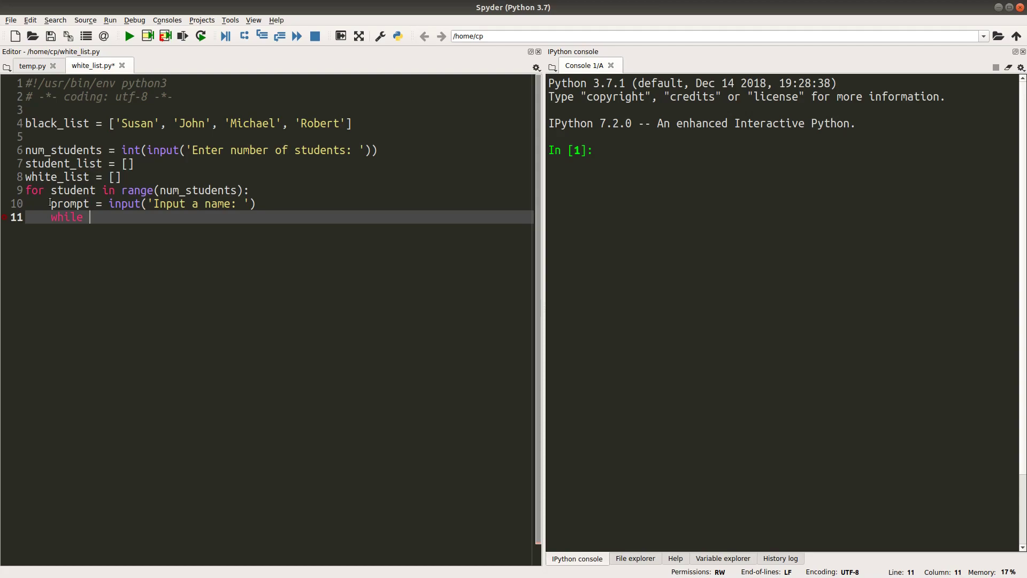
# Step: Write while prompt == '': re-prompting with input('Input a non-empty name: ')
pyautogui.write('pr')
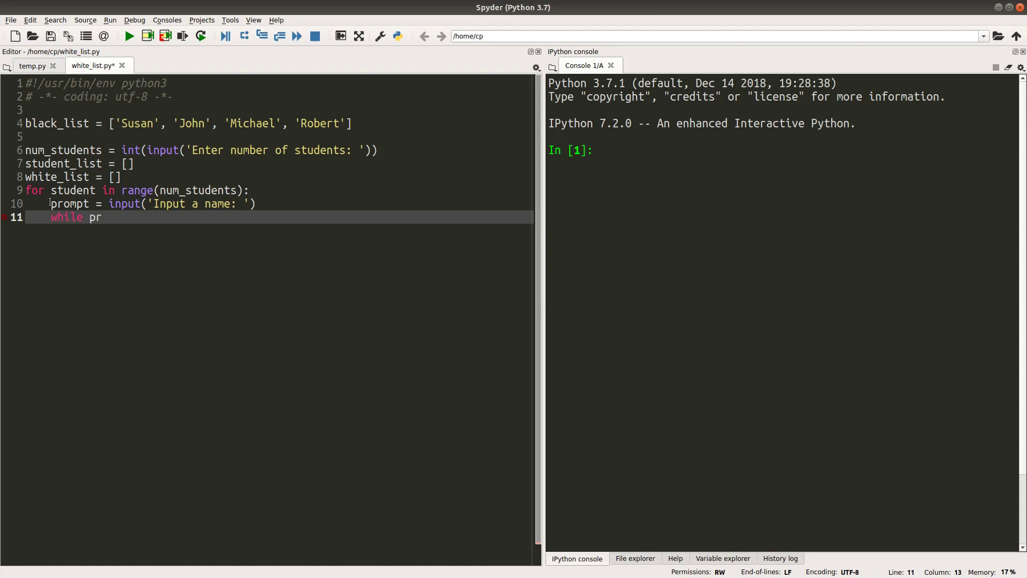
pyautogui.write('ompt =')
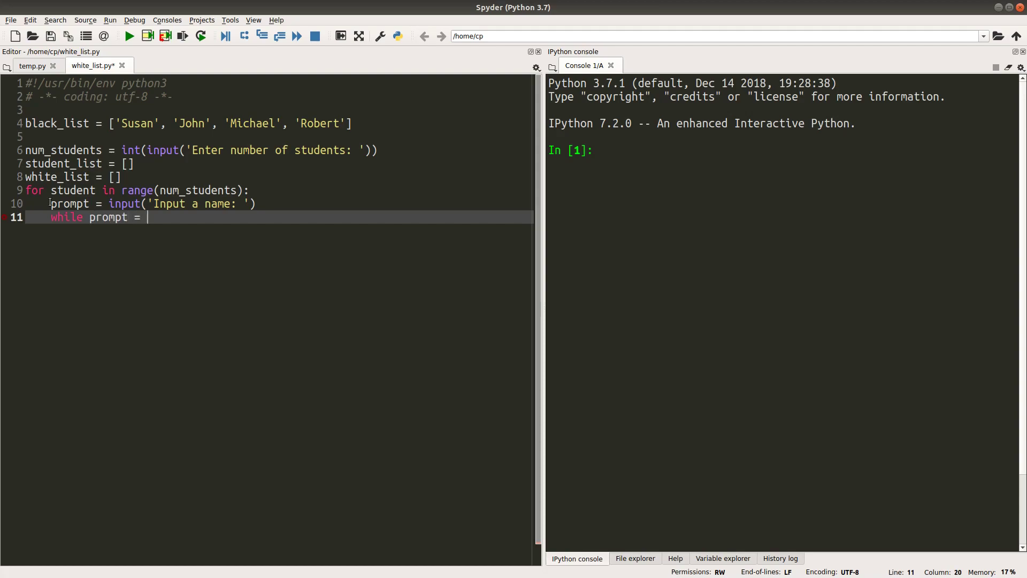
pyautogui.write('=')
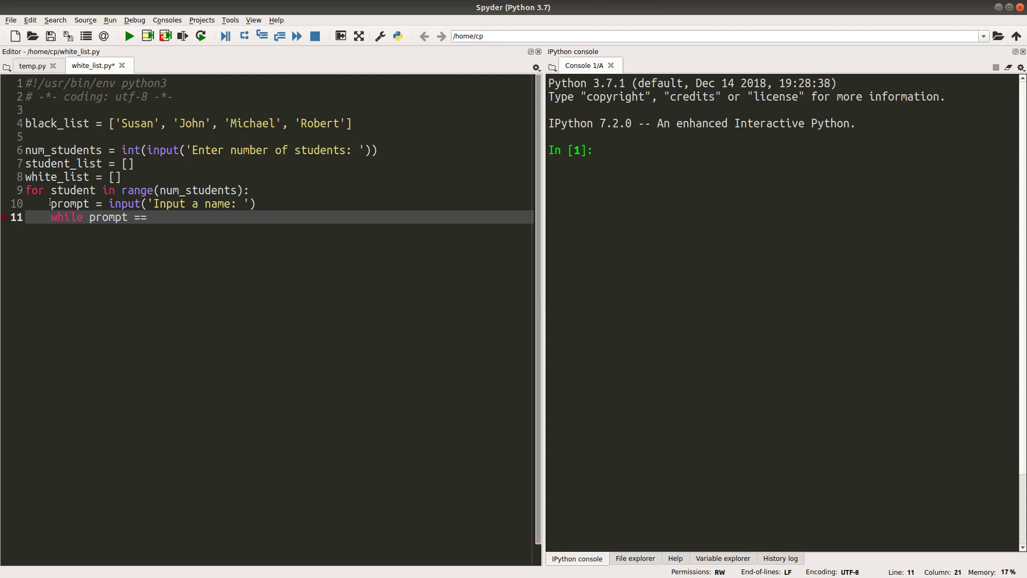
pyautogui.write("'':")
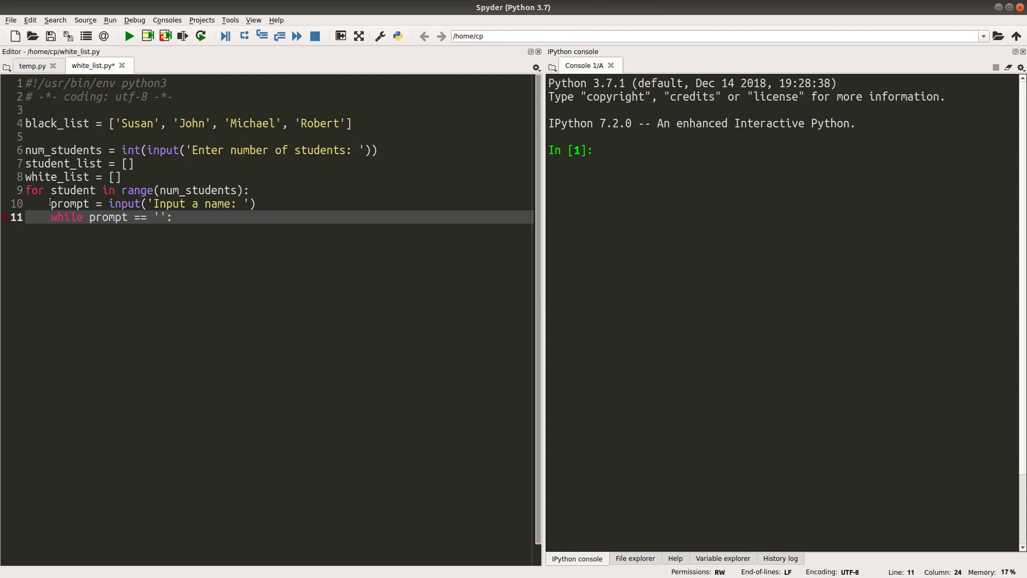
pyautogui.click(172, 216)
pyautogui.write('prompt')
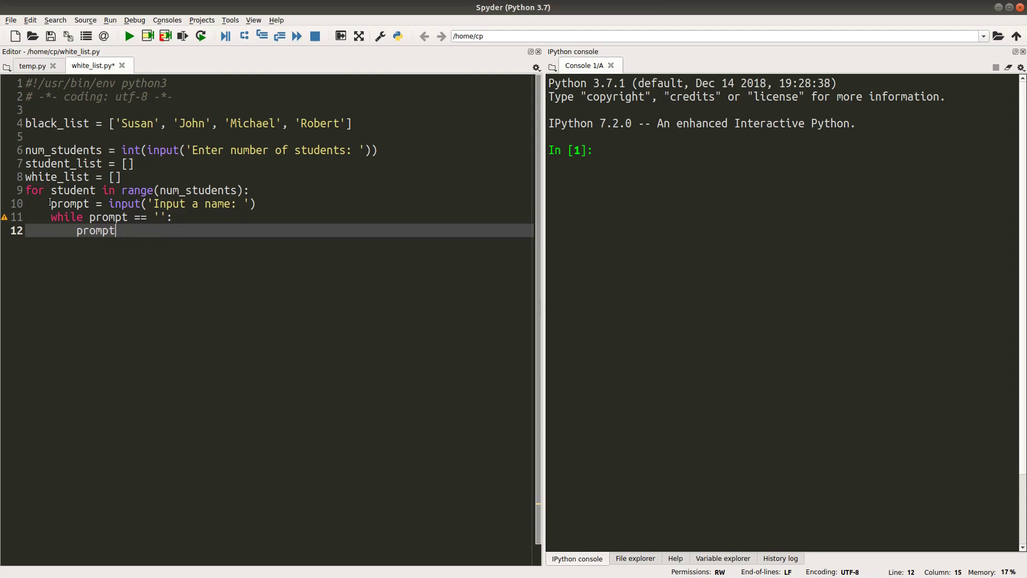
pyautogui.write('=')
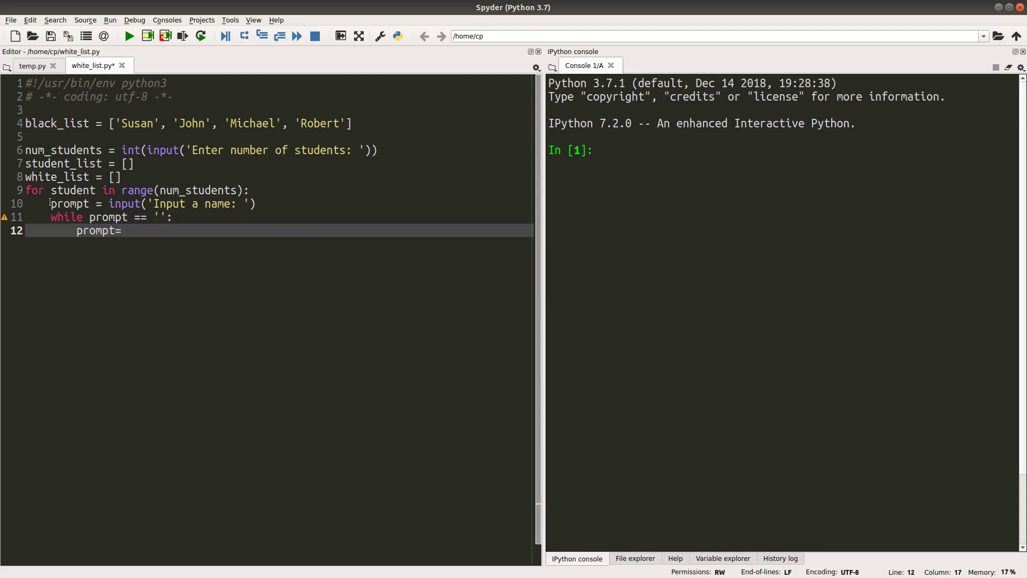
pyautogui.write('input()')
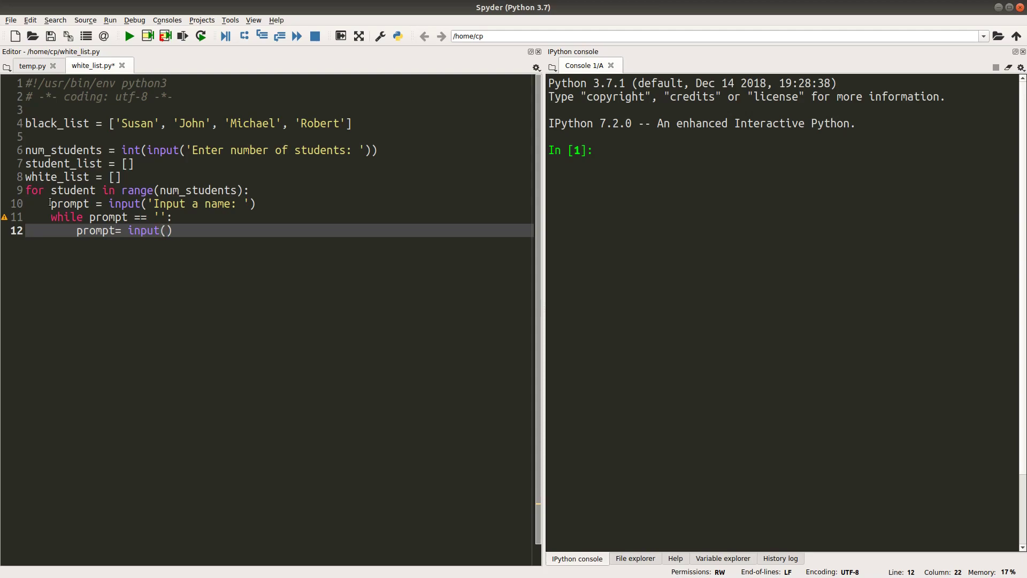
pyautogui.write("'Input'")
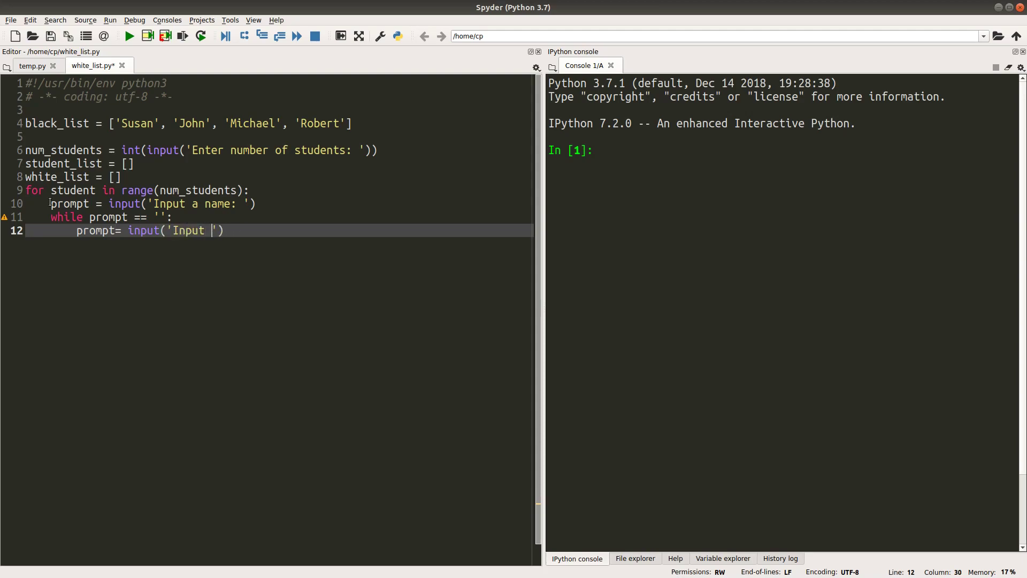
pyautogui.write('a non-')
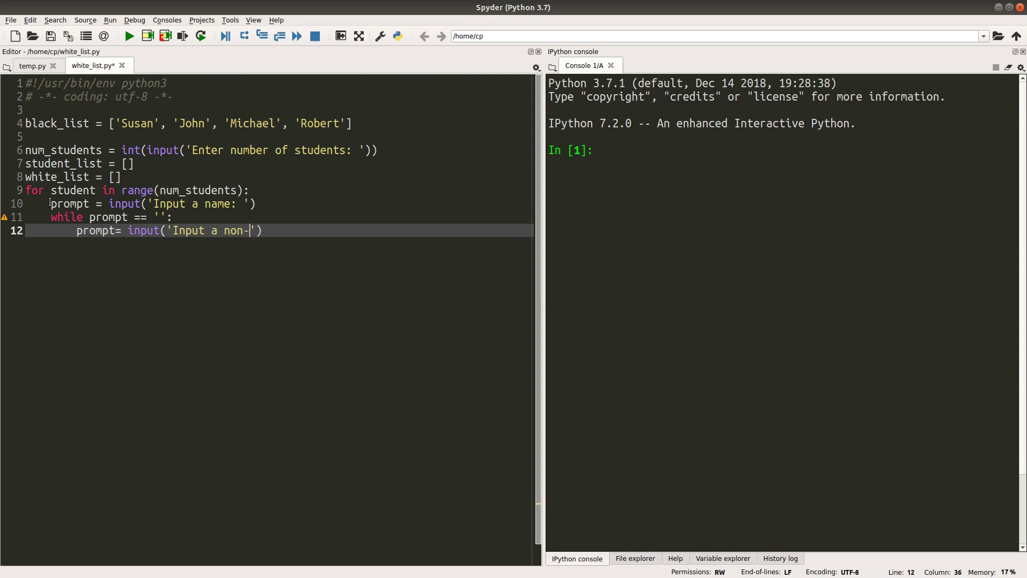
pyautogui.write('empty name')
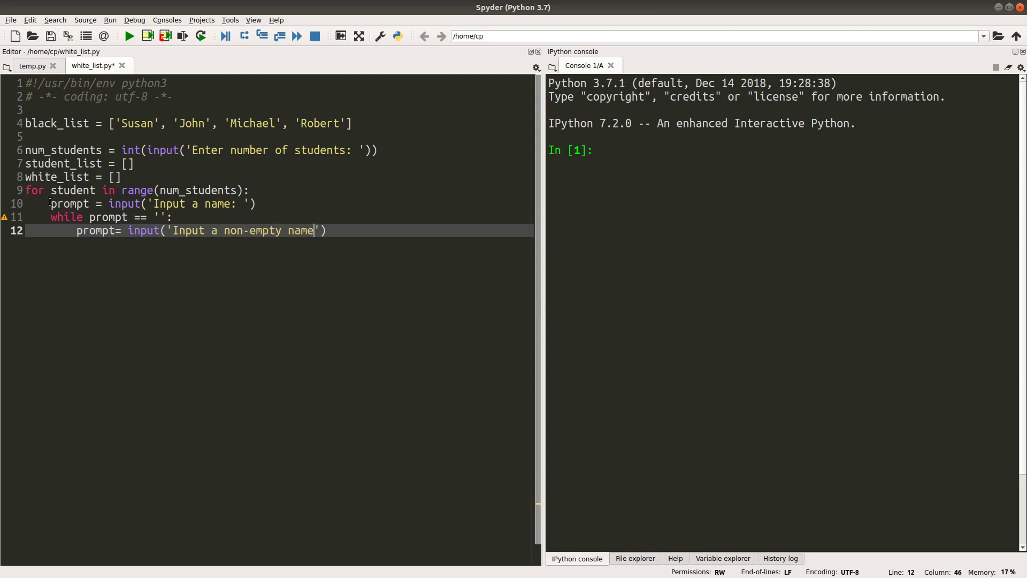
pyautogui.write(':')
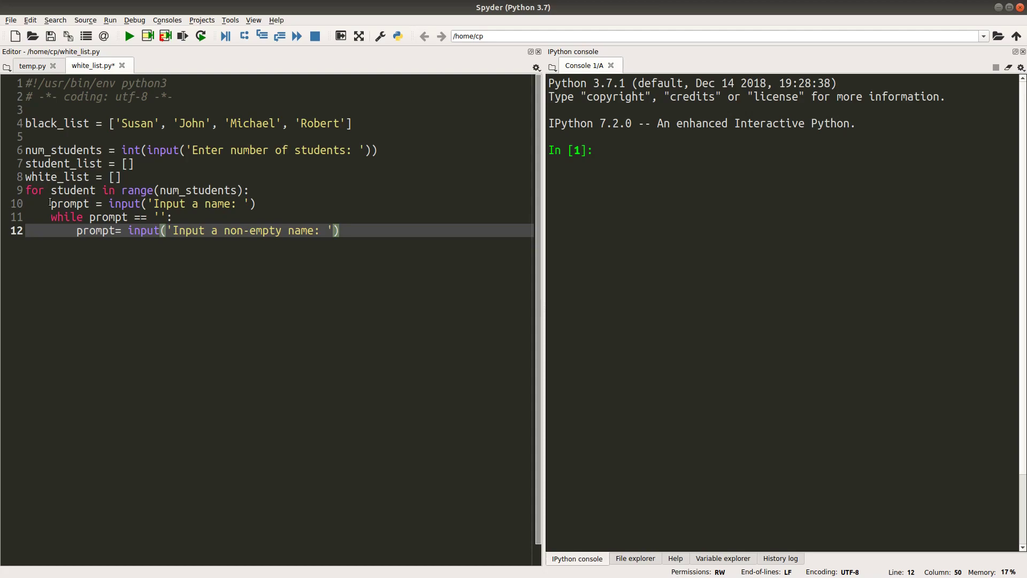
# Step: Add student_list.append(prompt) and open an unindented line after the loop
pyautogui.press('Return')
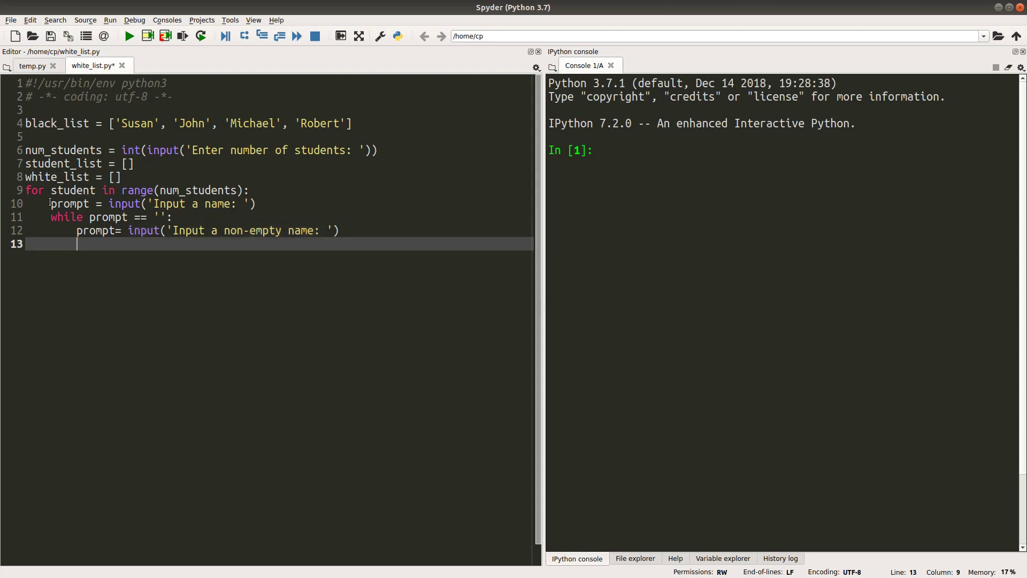
pyautogui.write('s')
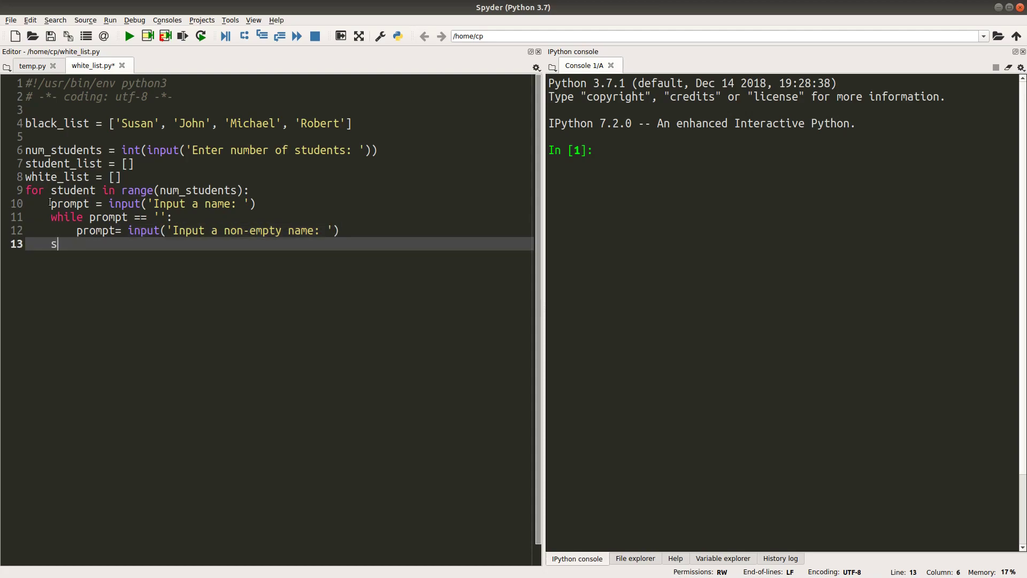
pyautogui.write('tudent_lis')
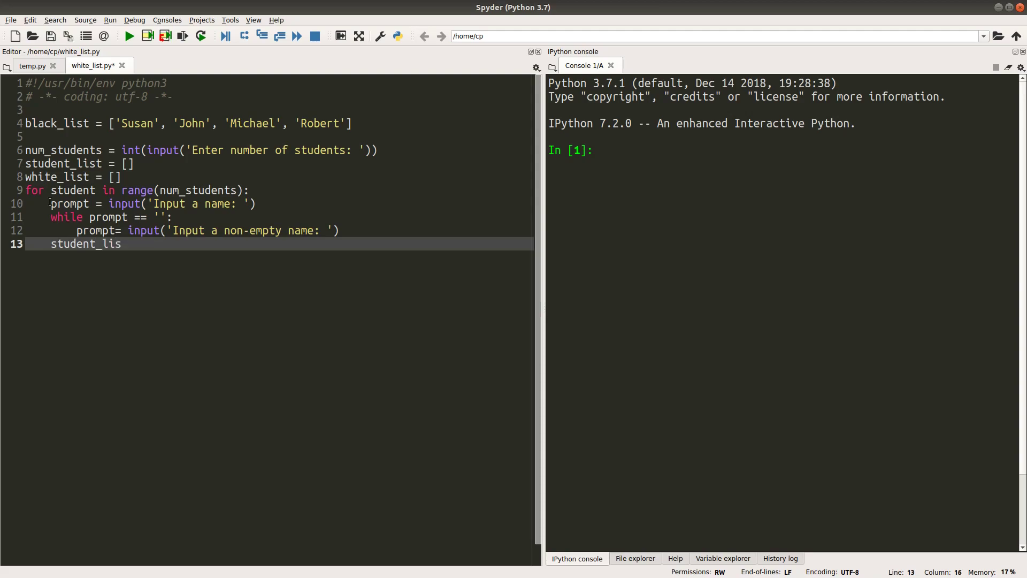
pyautogui.write('t.append()')
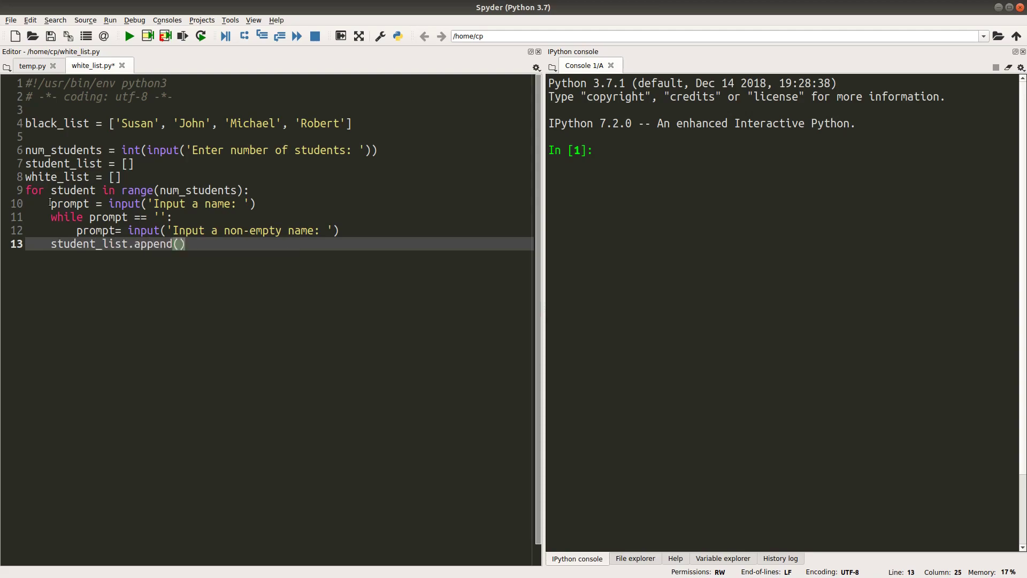
pyautogui.write('prompt')
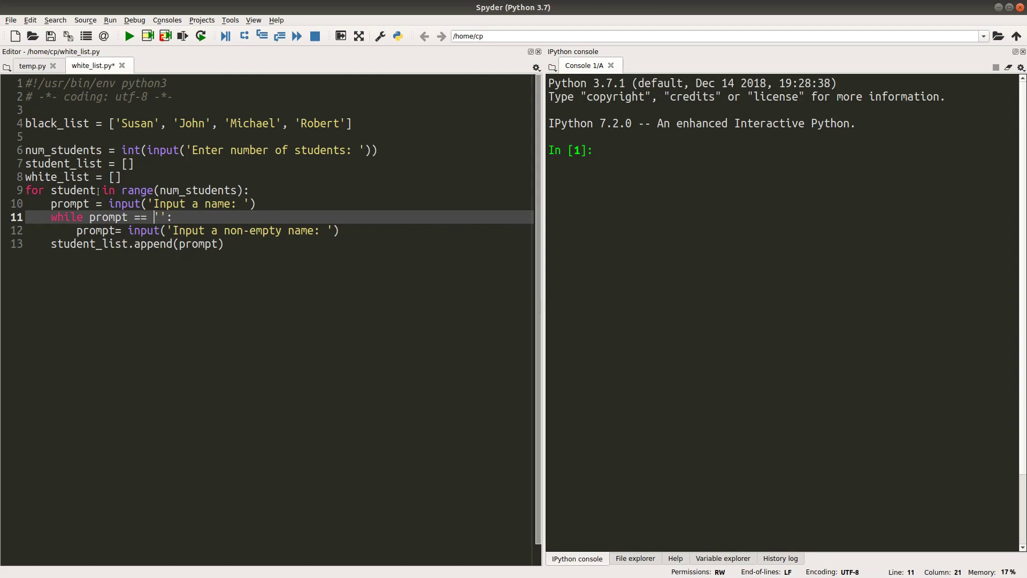
pyautogui.moveTo(35, 225)
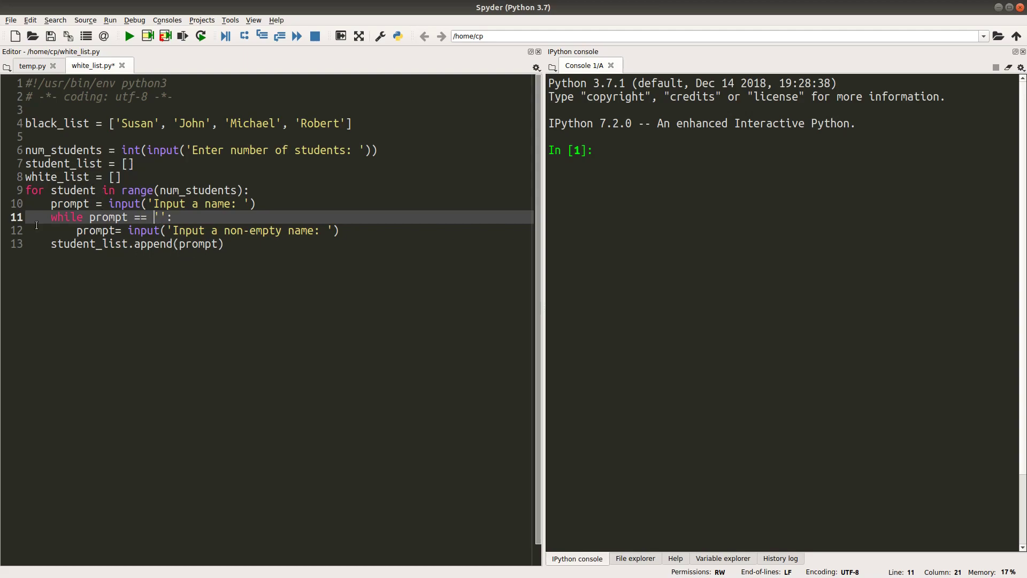
pyautogui.moveTo(46, 164)
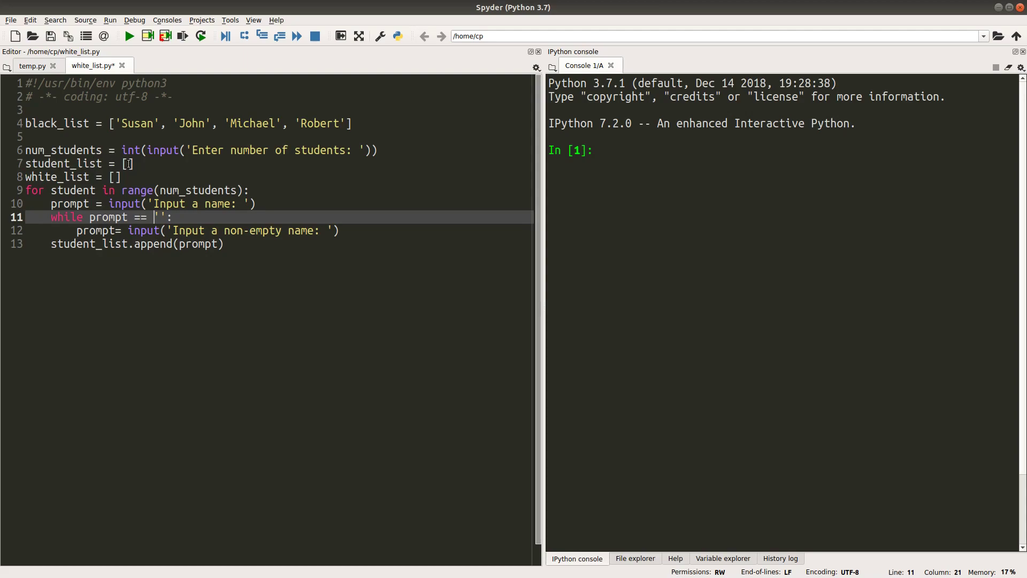
pyautogui.click(226, 244)
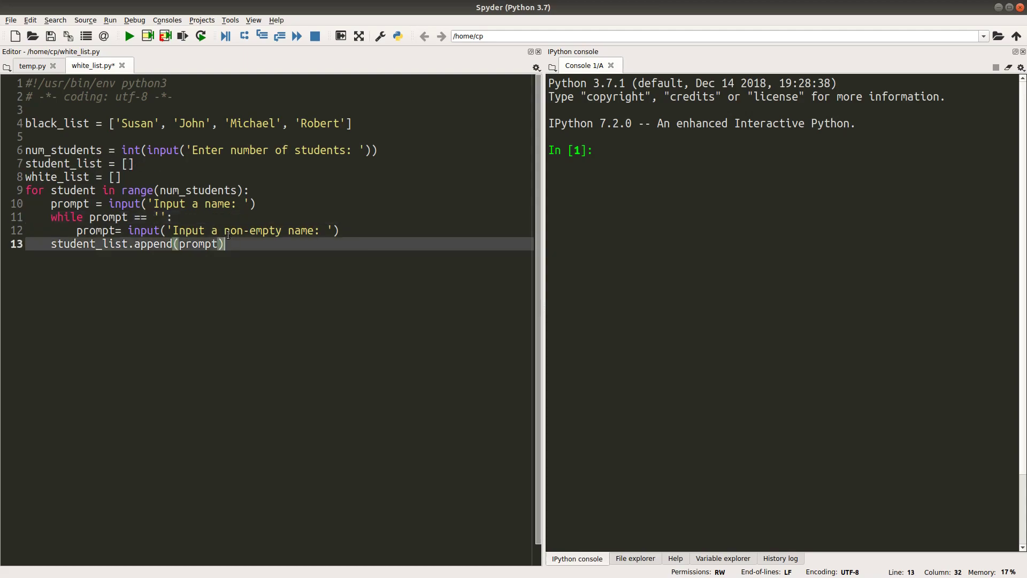
pyautogui.press('Return')
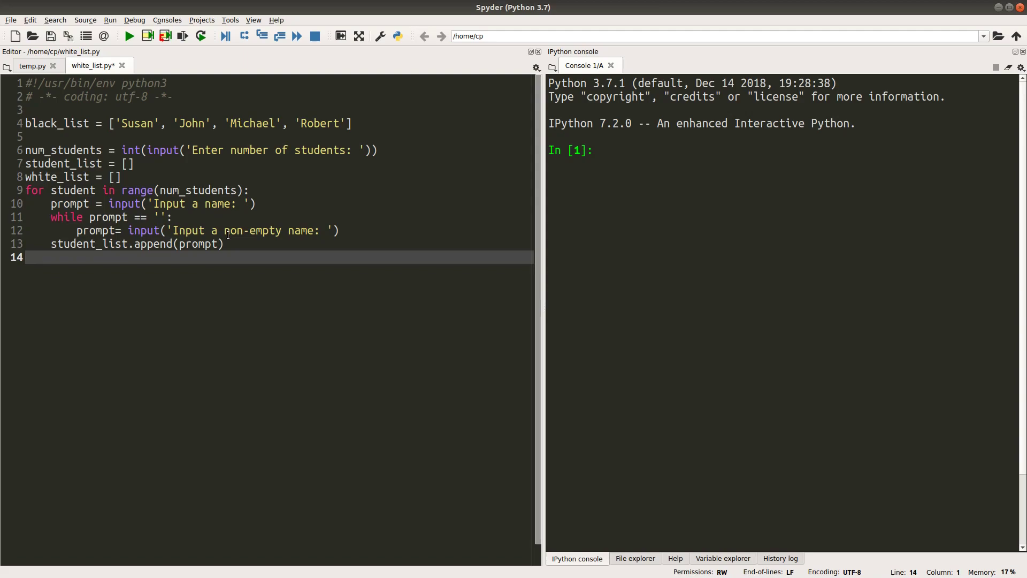
# Step: Loop over student_list, appending each student not in black_list to white_list
pyautogui.write('for')
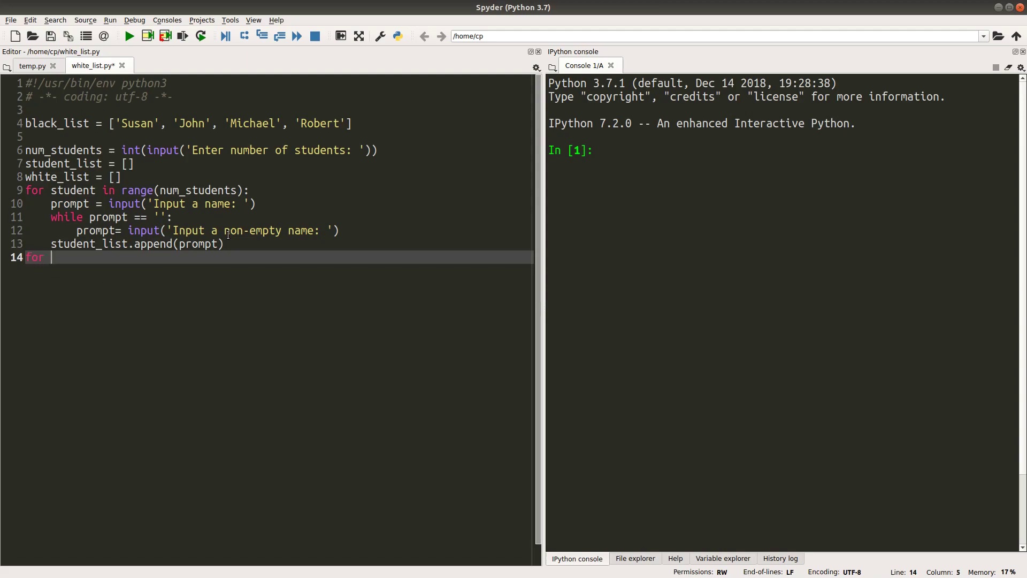
pyautogui.write('student in')
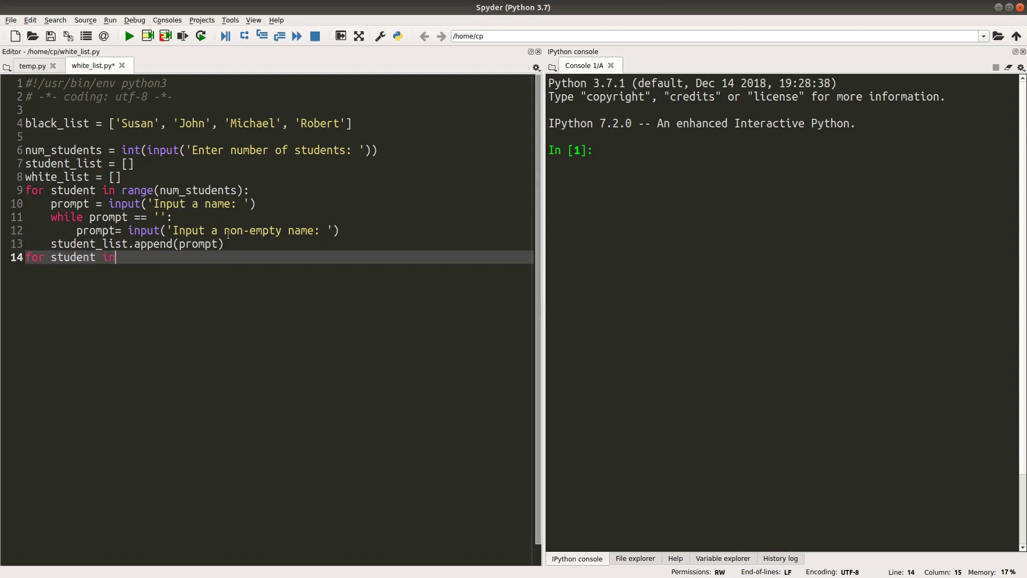
pyautogui.write('student_list:')
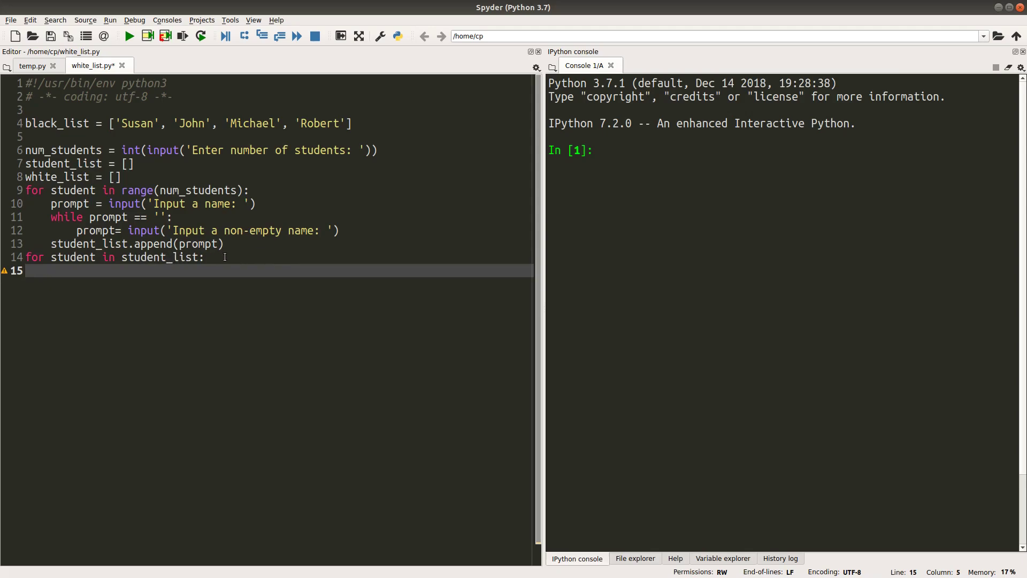
pyautogui.moveTo(123, 277)
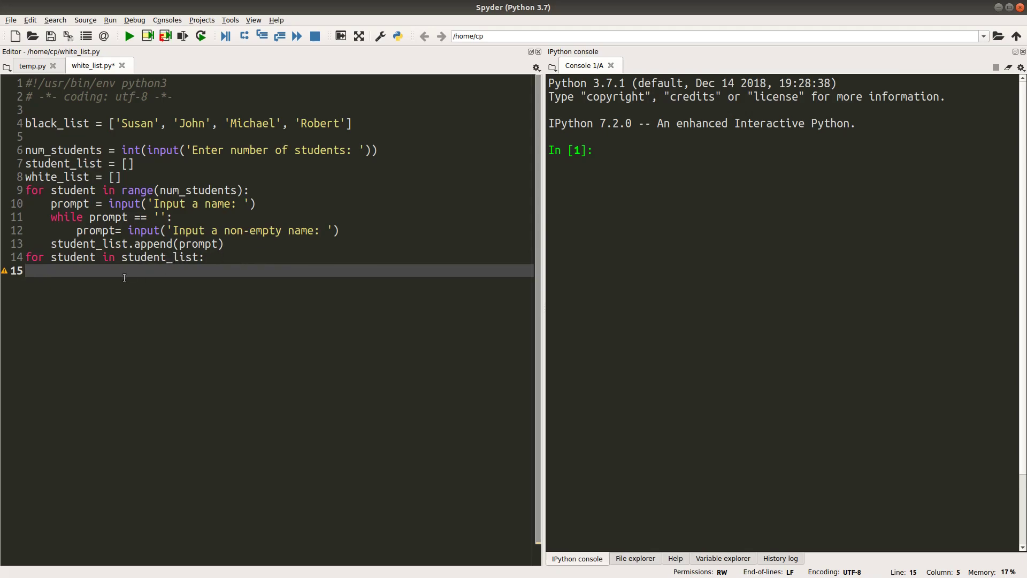
pyautogui.write('if student not')
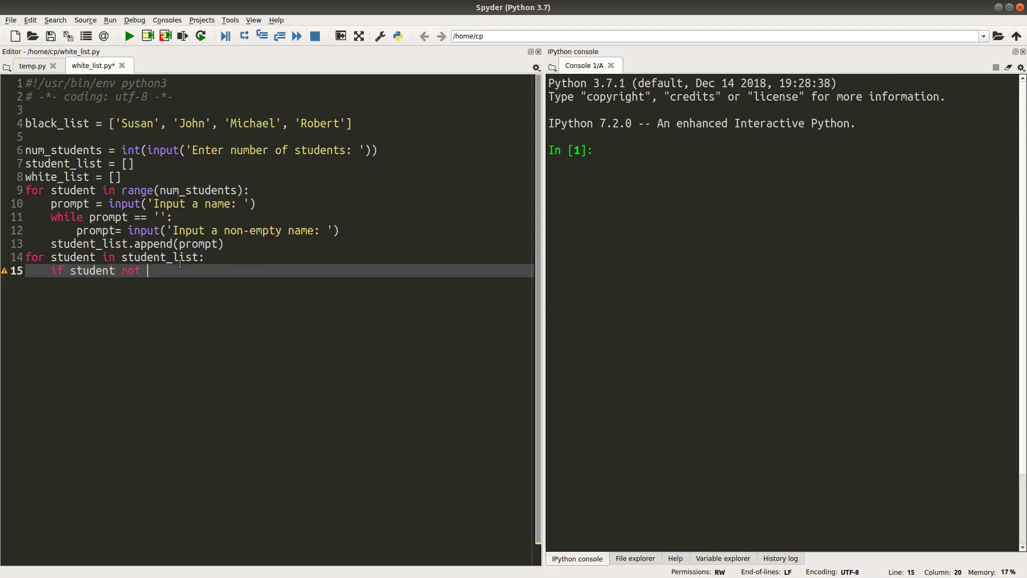
pyautogui.write('in black_list:')
pyautogui.write('white_list.append')
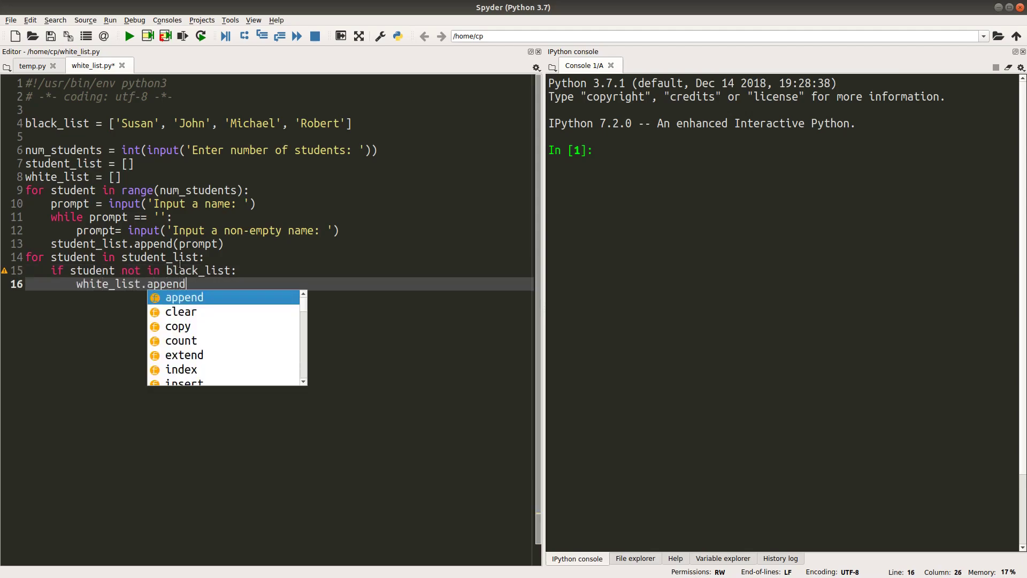
pyautogui.write('(student')
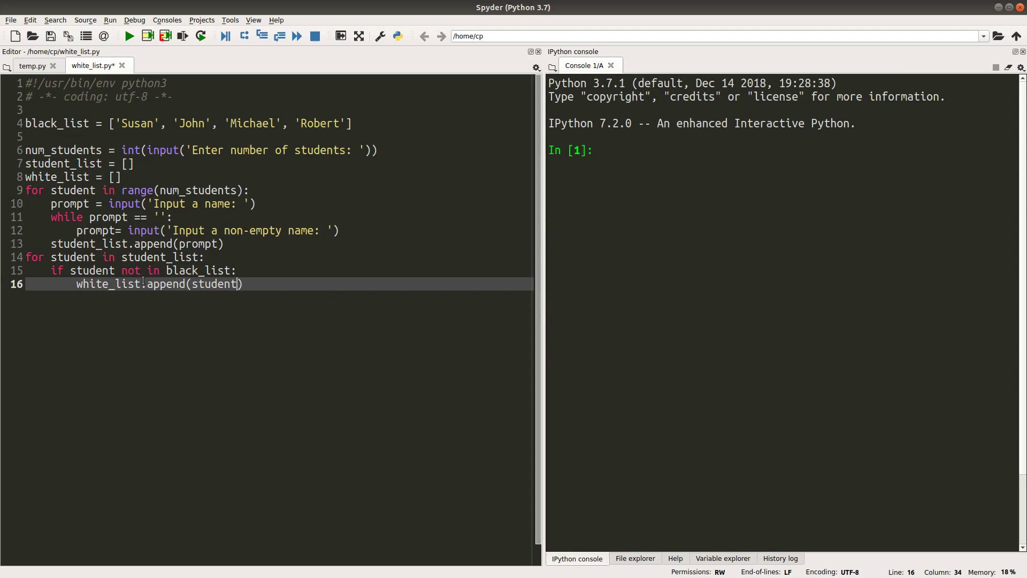
pyautogui.click(252, 284)
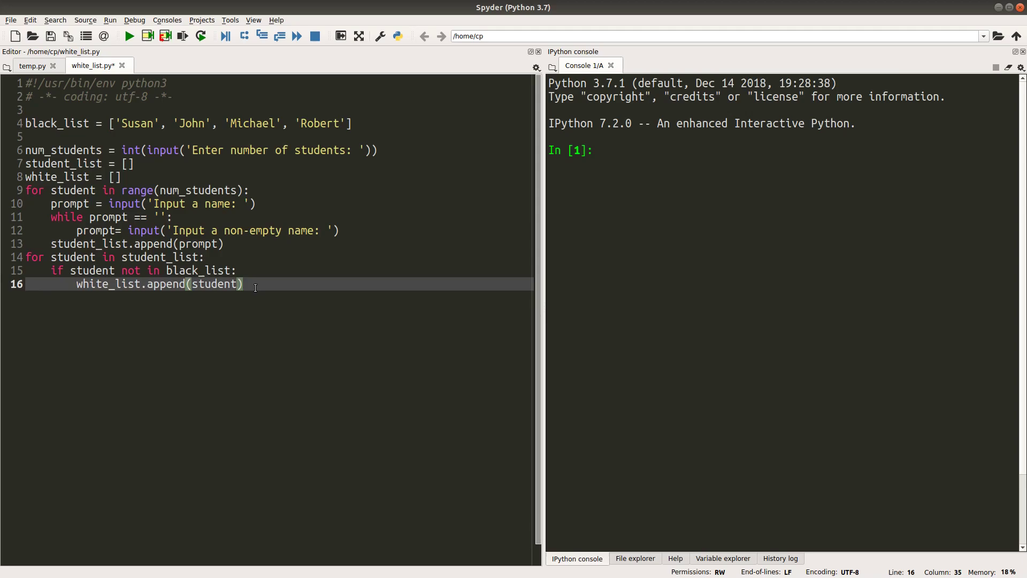
pyautogui.press('Return')
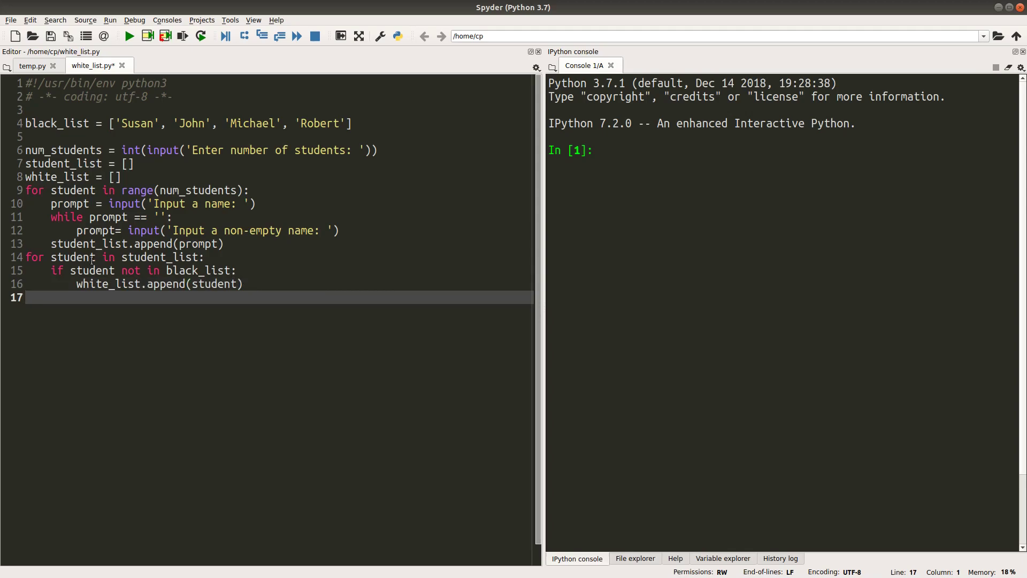
pyautogui.moveTo(283, 254)
pyautogui.write("print('These ' ")
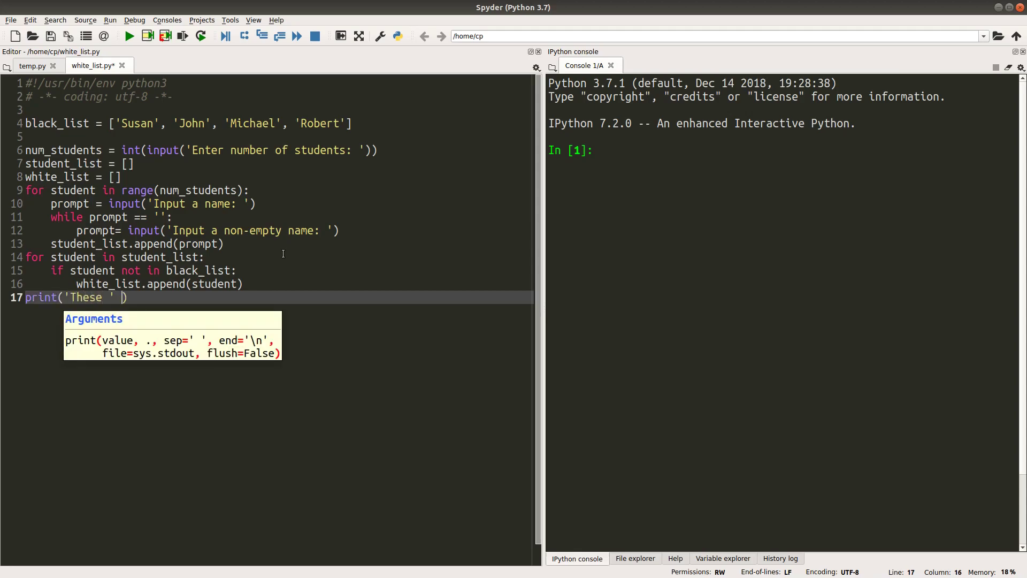
# Step: Print 'These ' + str(len(white_list)) + ' students are allowed to graduate.' on line 17
pyautogui.write('+ str(len(white_li')
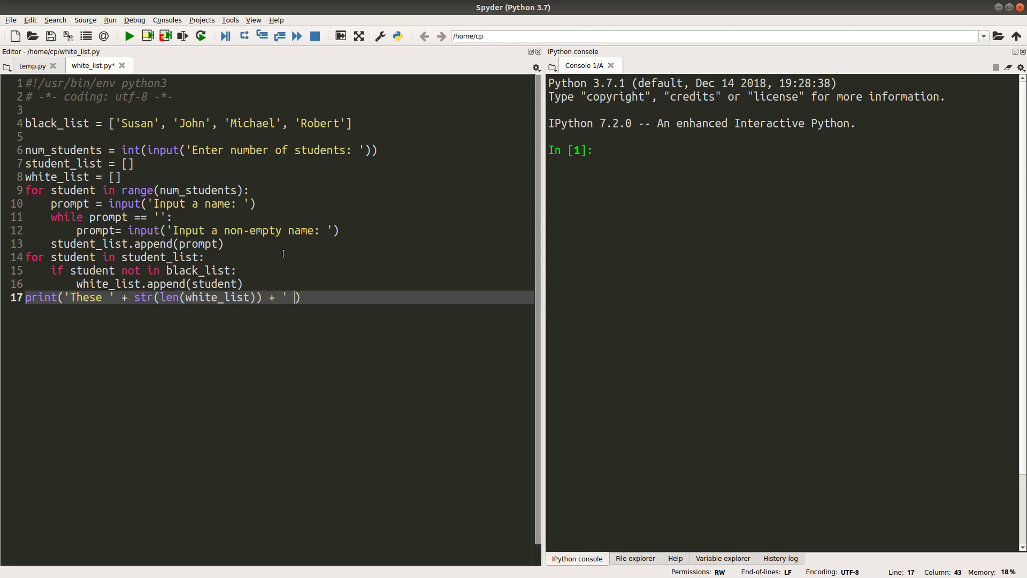
pyautogui.write('students are al')
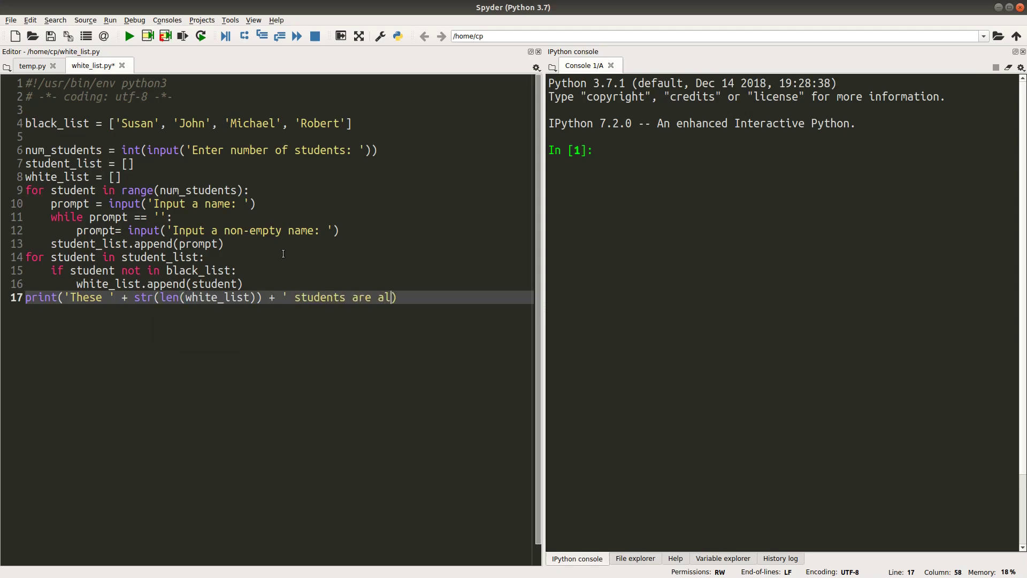
pyautogui.write("lowed to graduate.'")
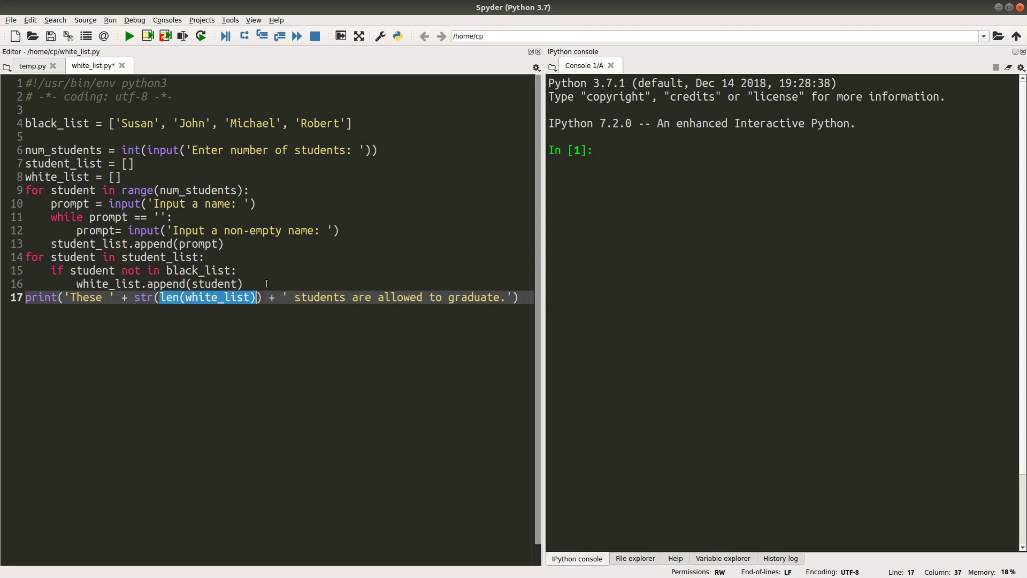
pyautogui.moveTo(133, 303)
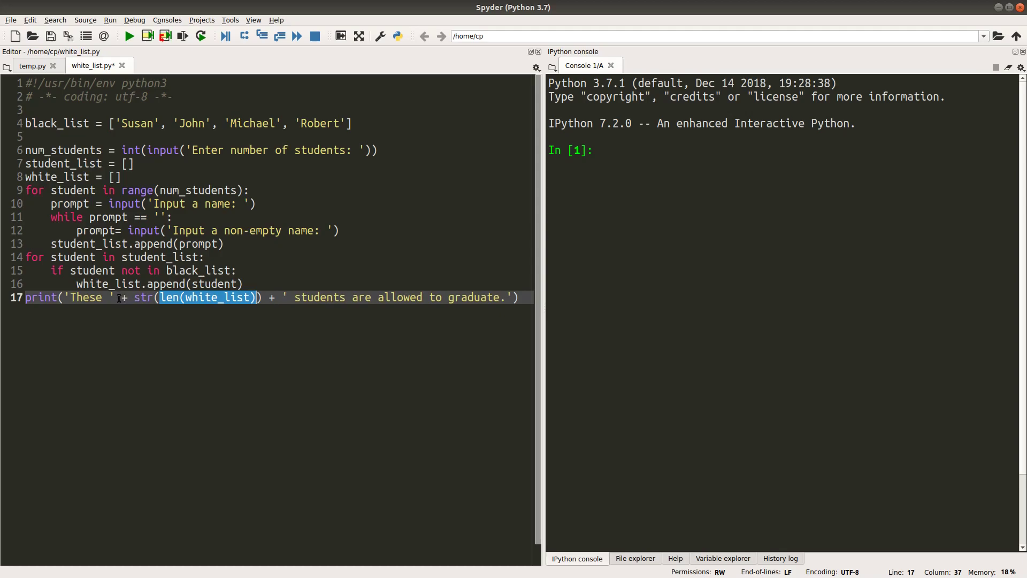
pyautogui.press('Return')
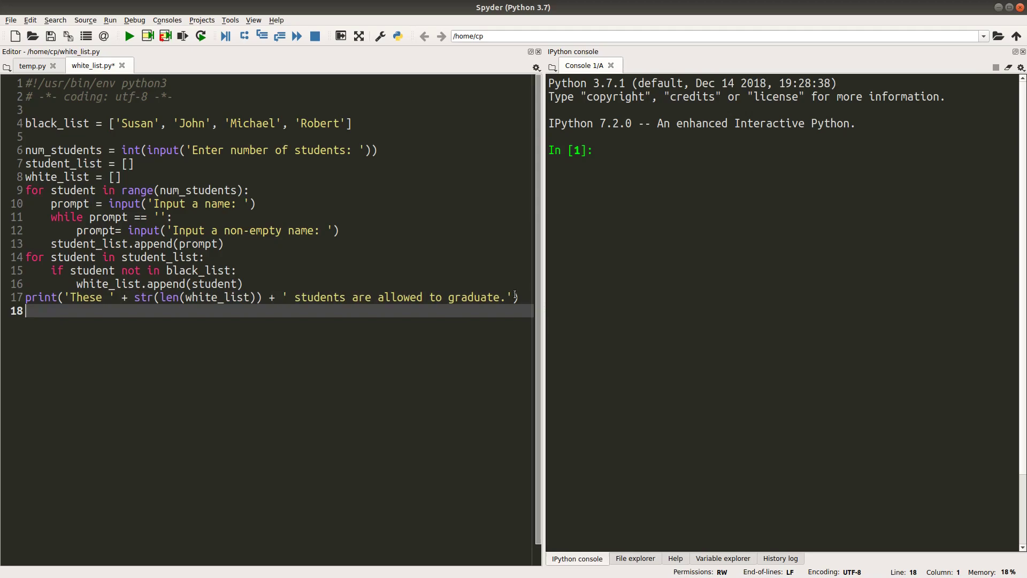
# Step: Type print(*sorted(white_list), sep='\n') on line 18
pyautogui.write('print(*sorted(whit')
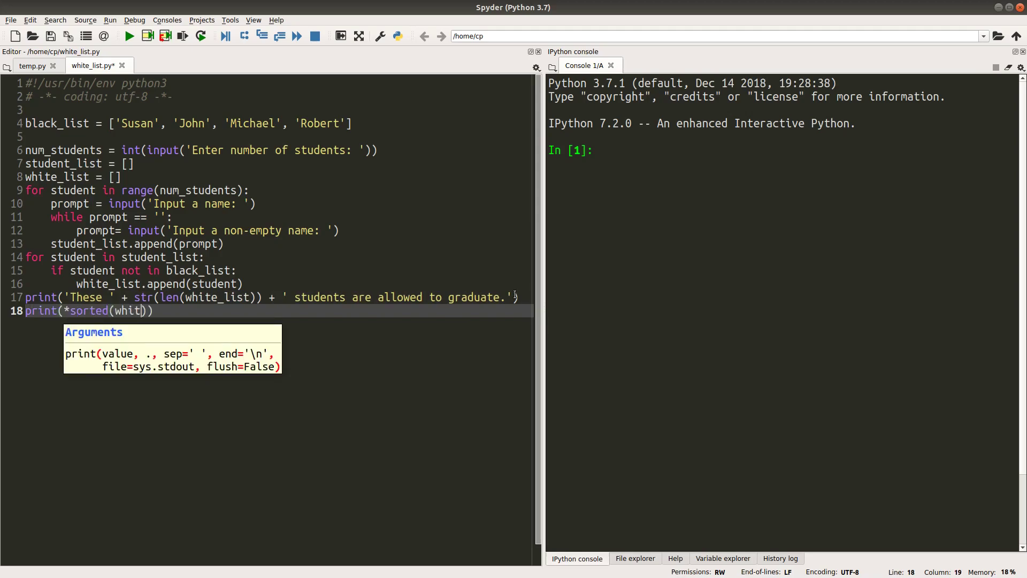
pyautogui.write('e_list')
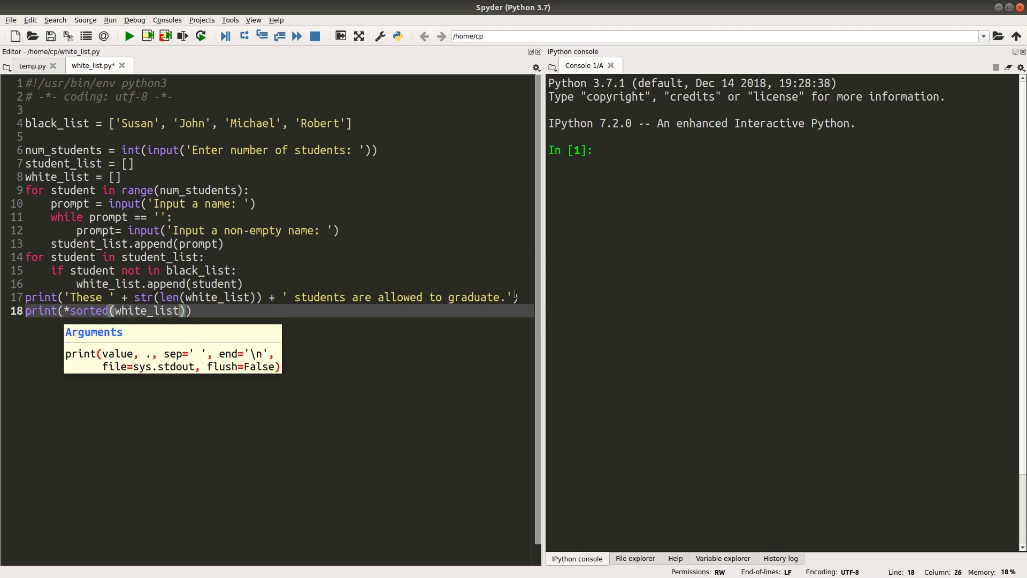
pyautogui.write(', sep')
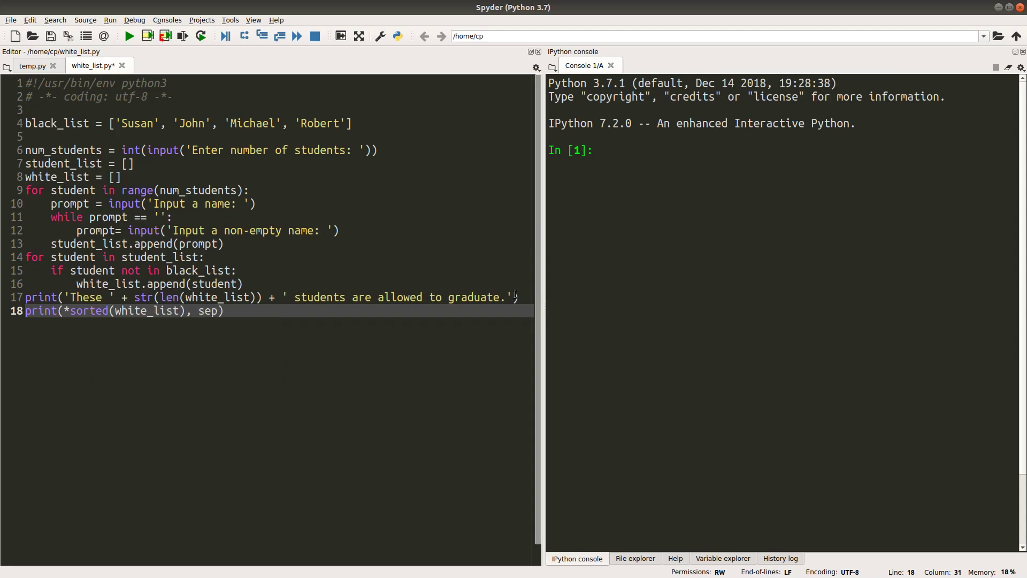
pyautogui.write("'")
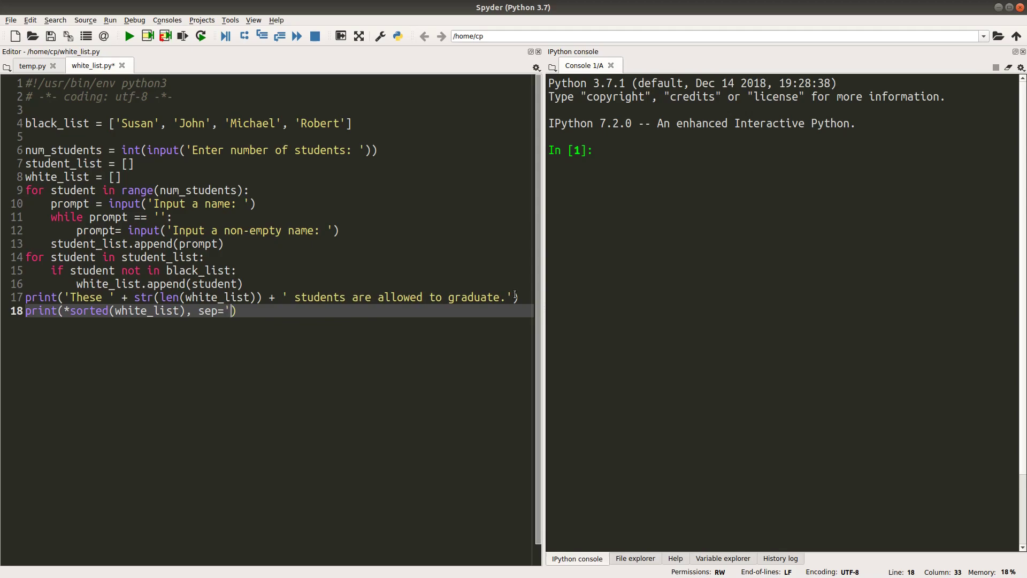
pyautogui.write('\\n')
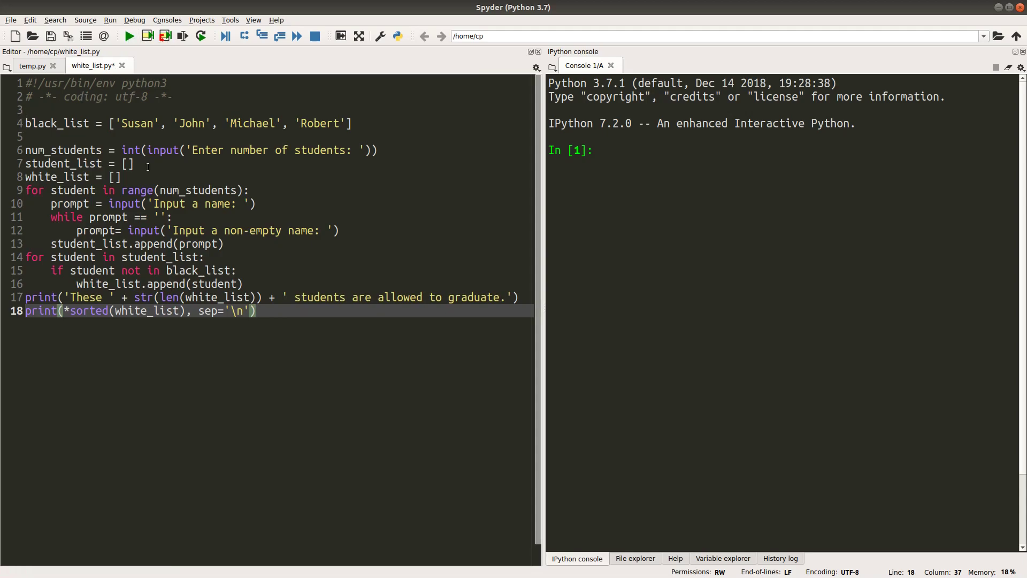
# Step: Run the script and enter the names Peter, Carol, Susan, Robert and Ivy
pyautogui.click(128, 36)
pyautogui.write('5')
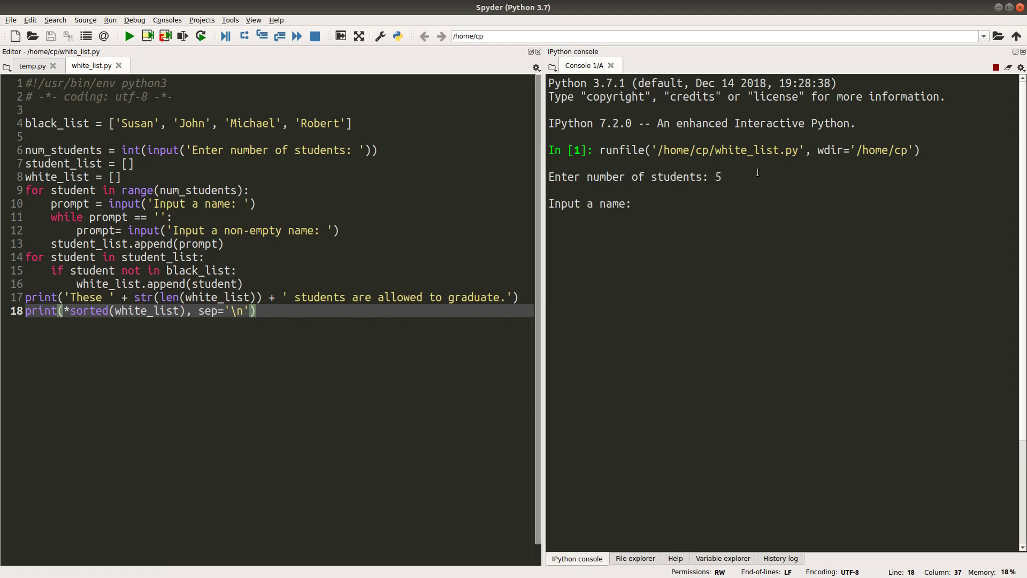
pyautogui.write('Peter')
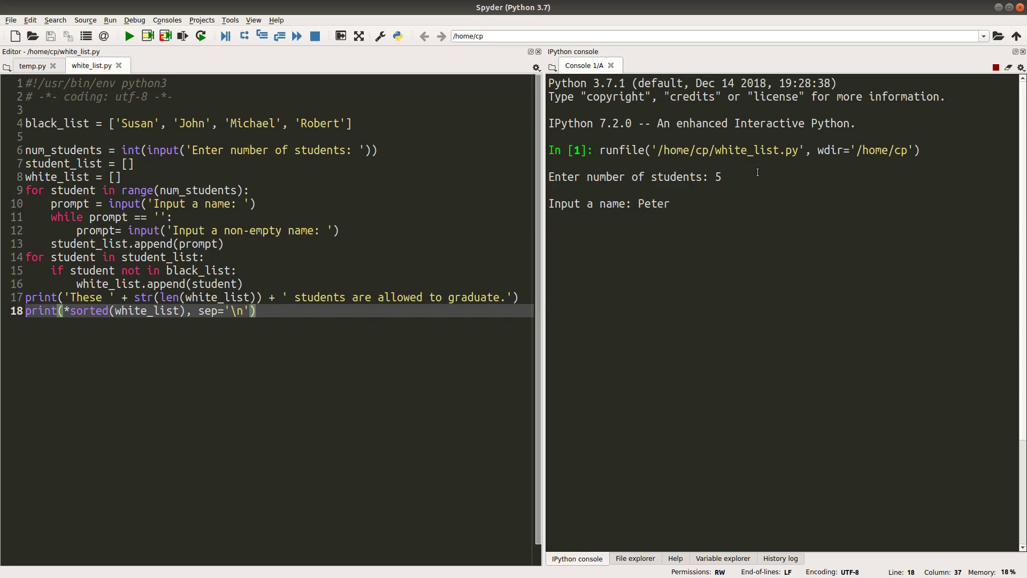
pyautogui.press('Return')
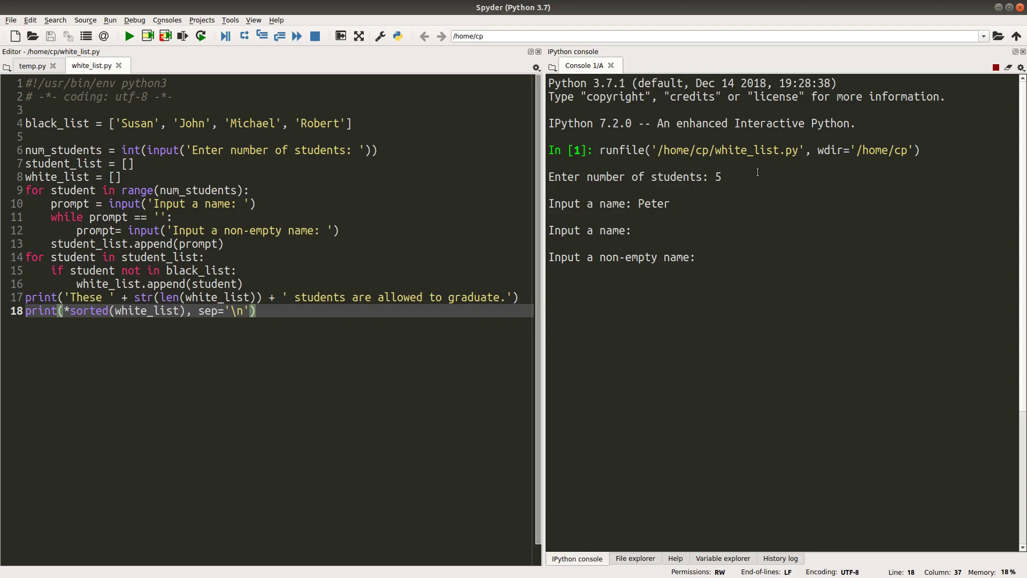
pyautogui.write('Carol')
pyautogui.write('S')
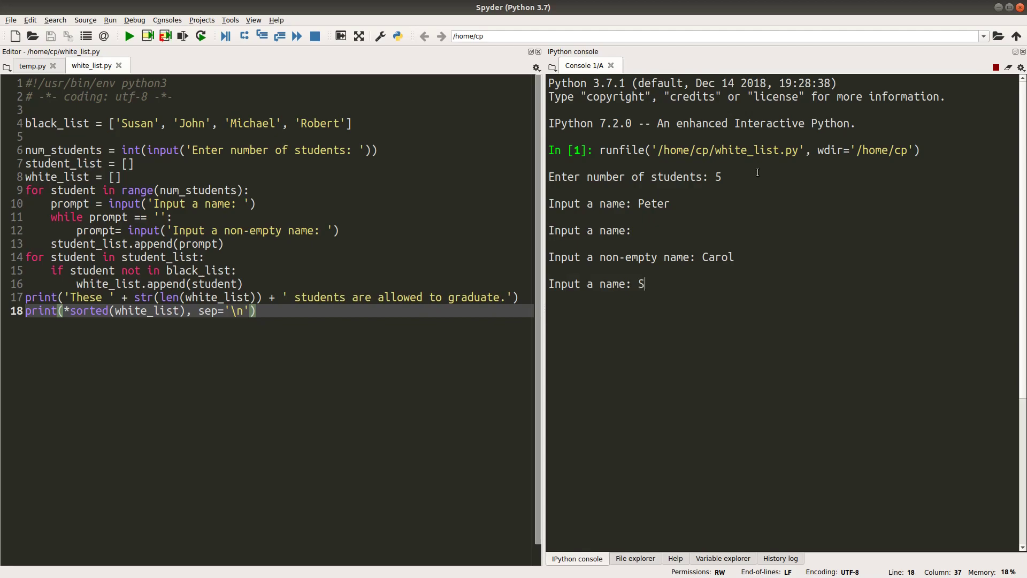
pyautogui.write('usa')
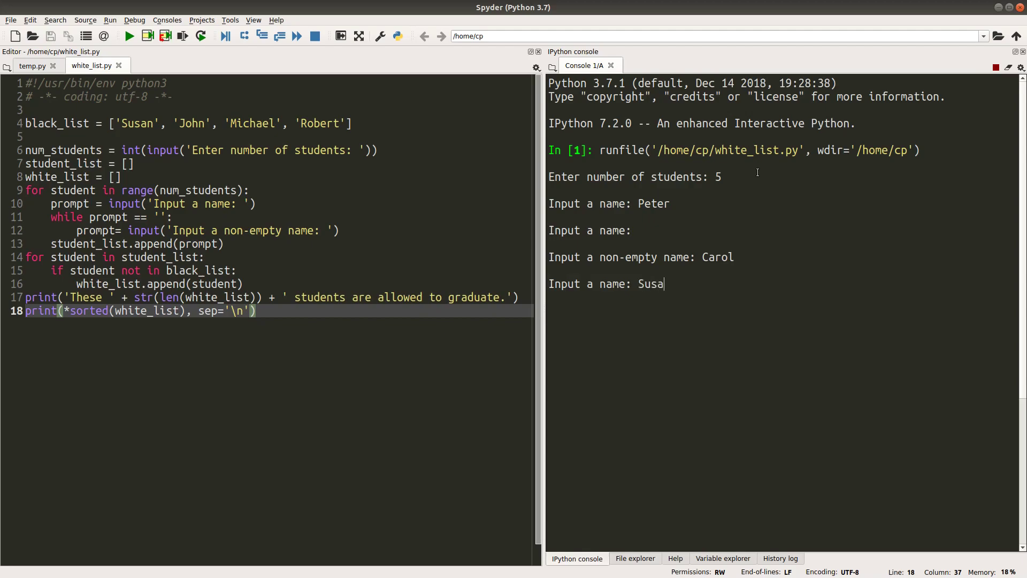
pyautogui.press('Return')
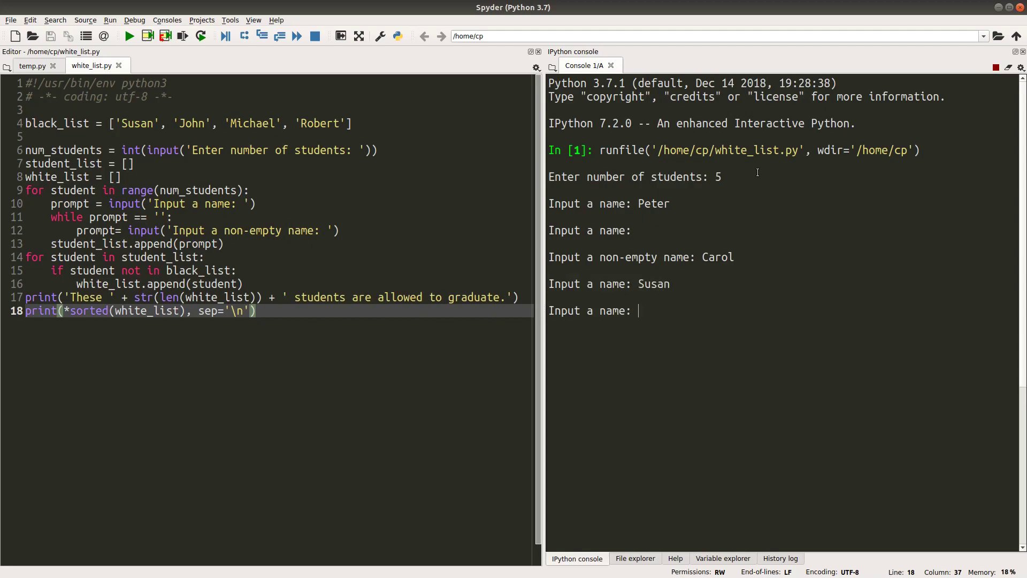
pyautogui.write('Robe')
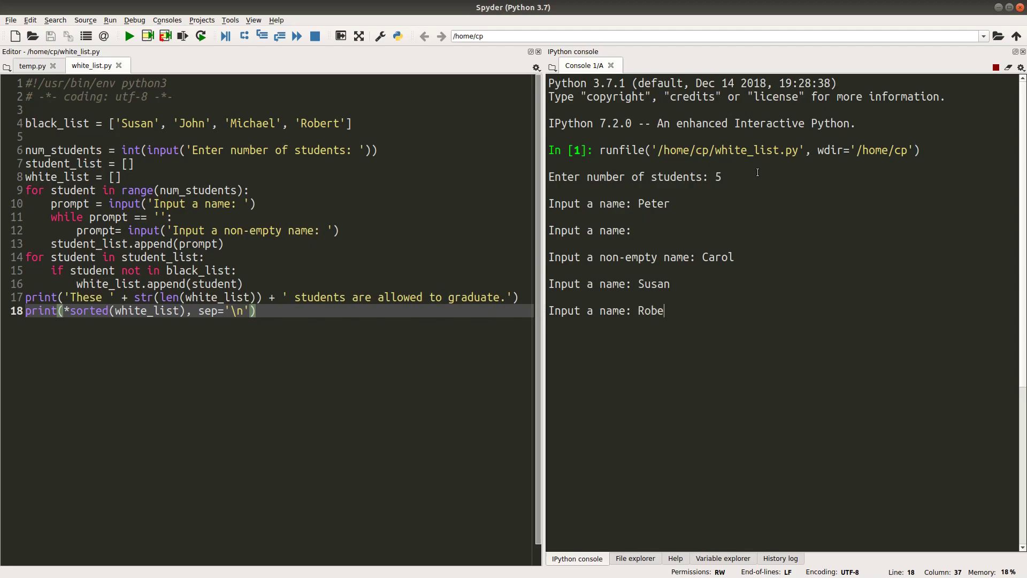
pyautogui.press('Return')
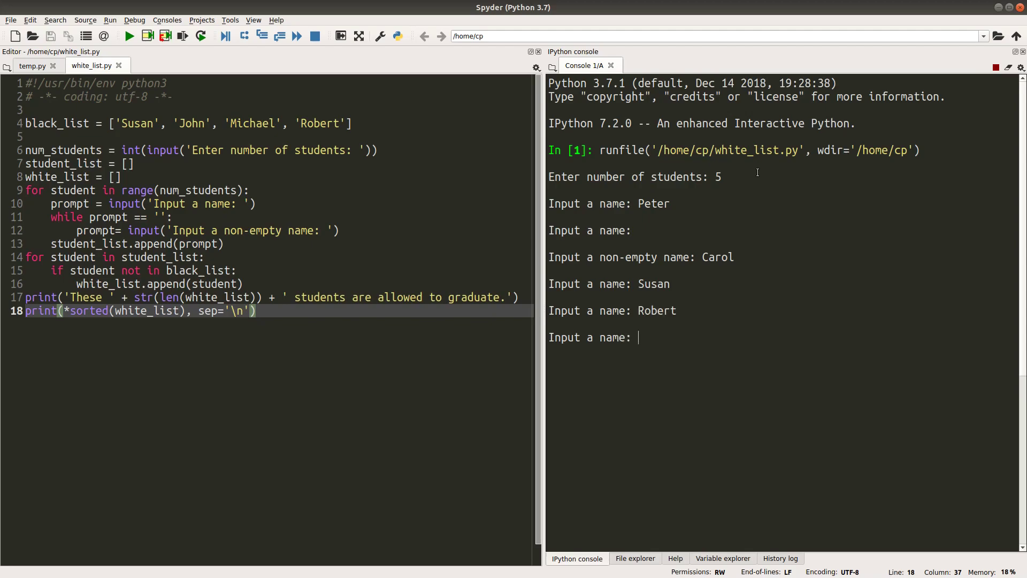
pyautogui.write('Ivey')
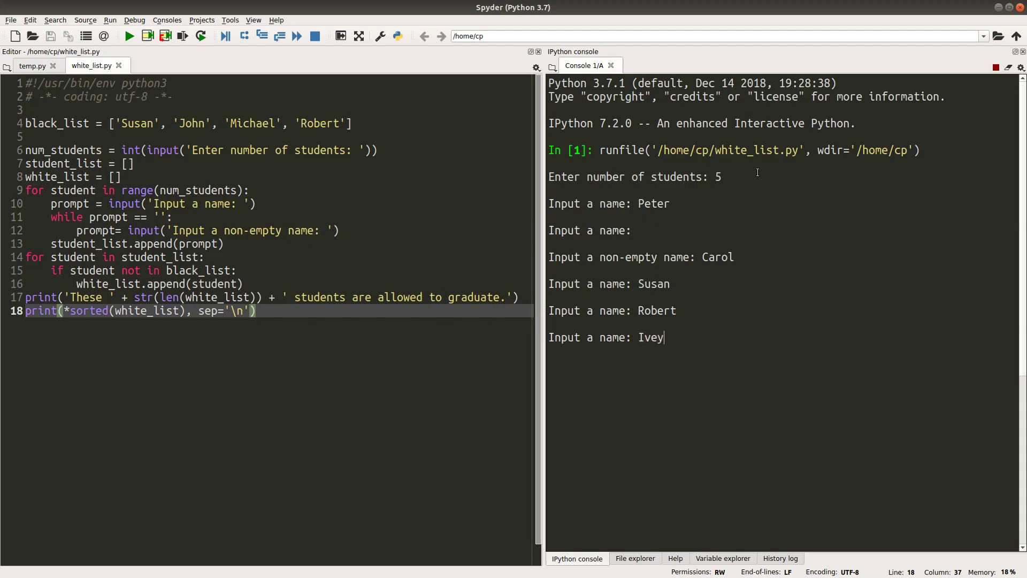
pyautogui.press('backspace')
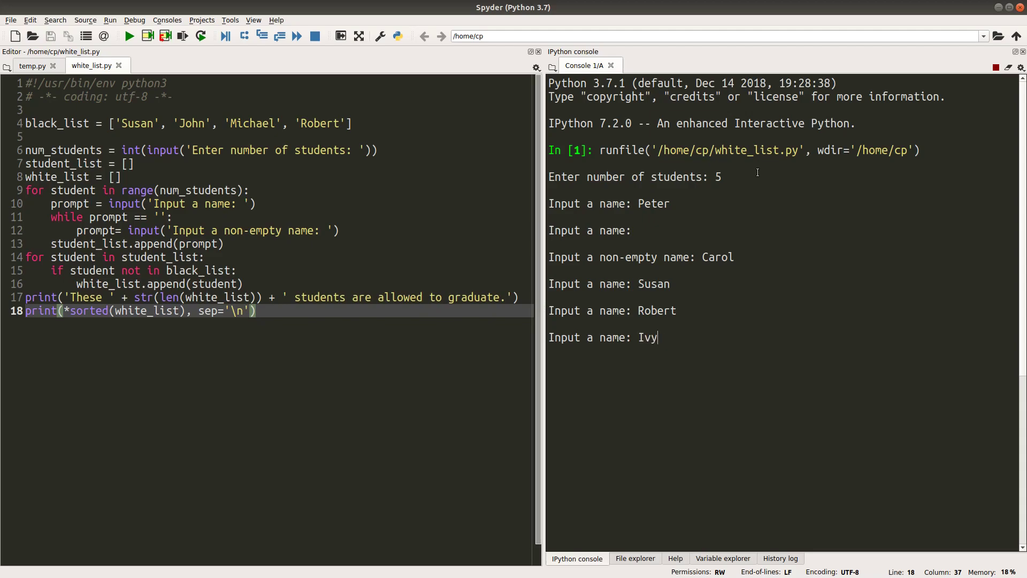
pyautogui.press('Return')
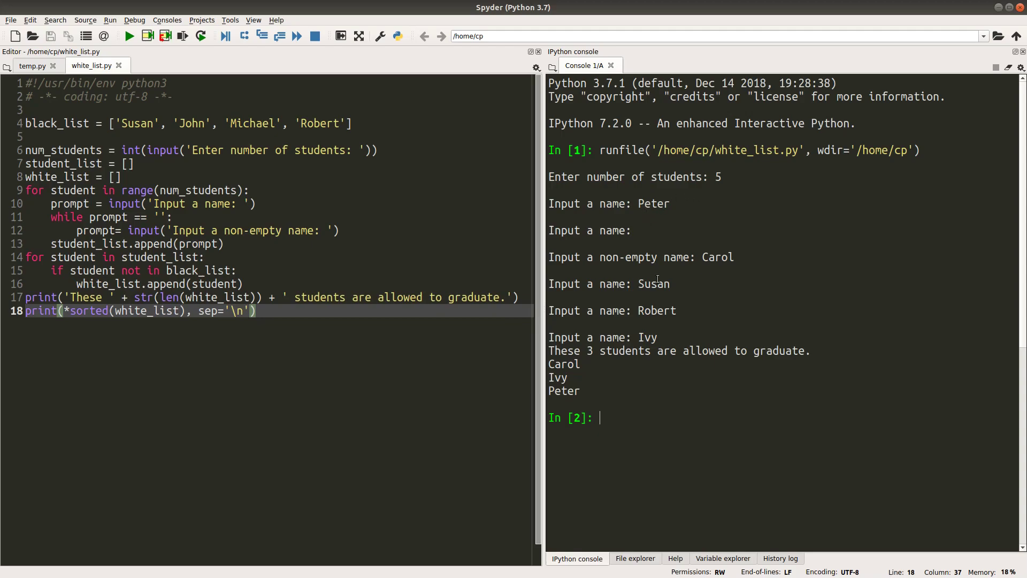
pyautogui.moveTo(596, 357)
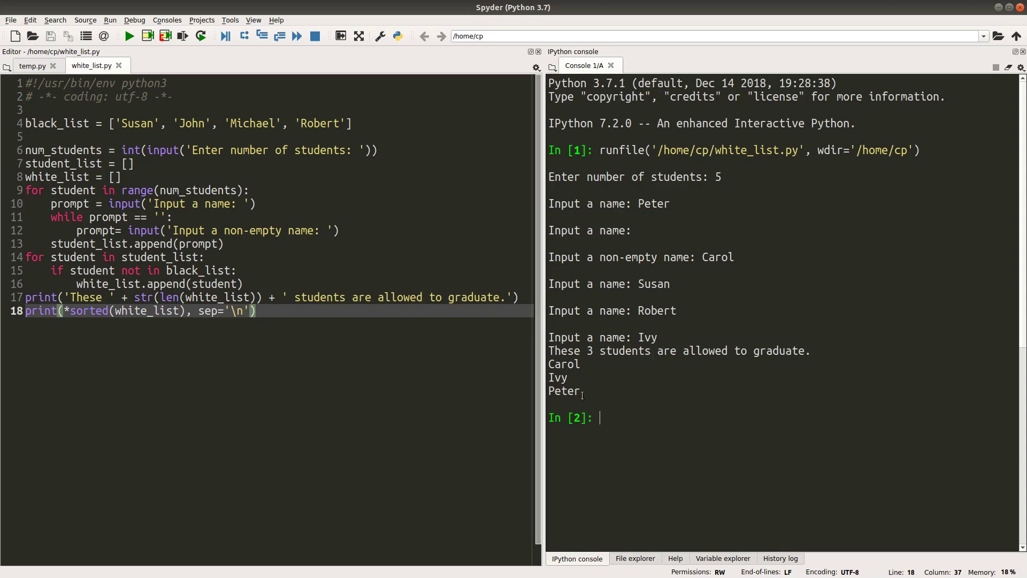
pyautogui.moveTo(610, 371)
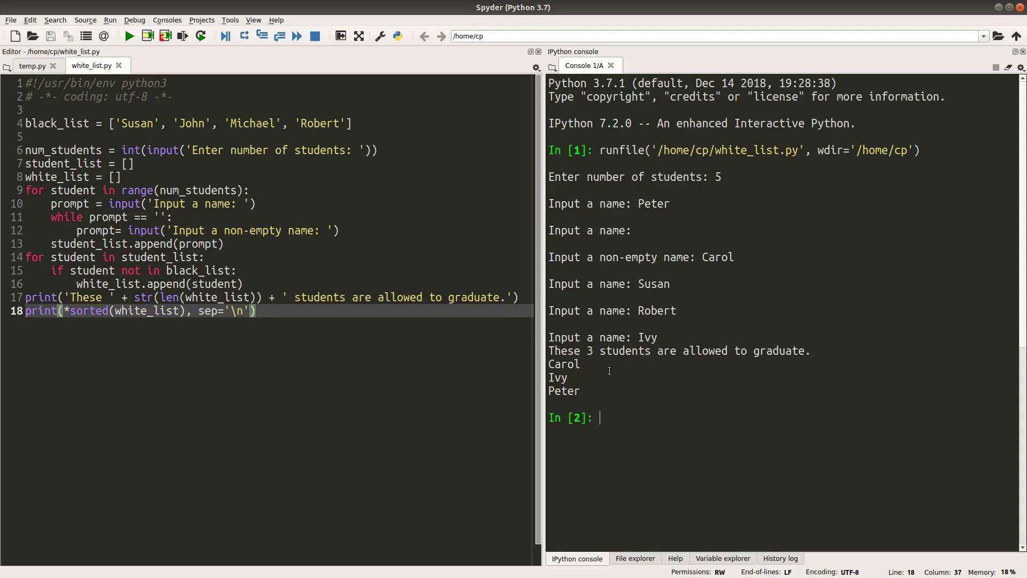
pyautogui.moveTo(593, 398)
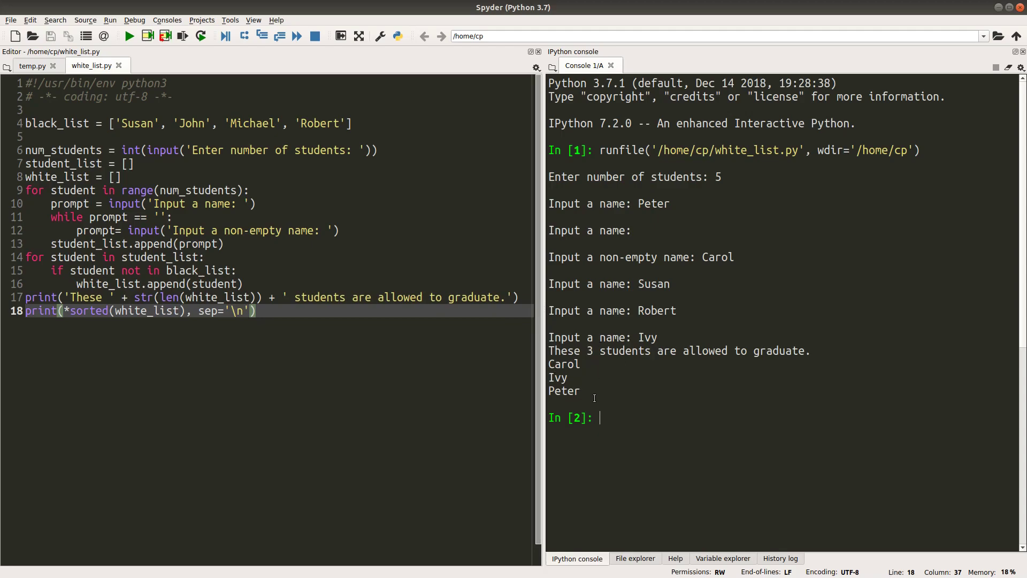
pyautogui.moveTo(15, 134)
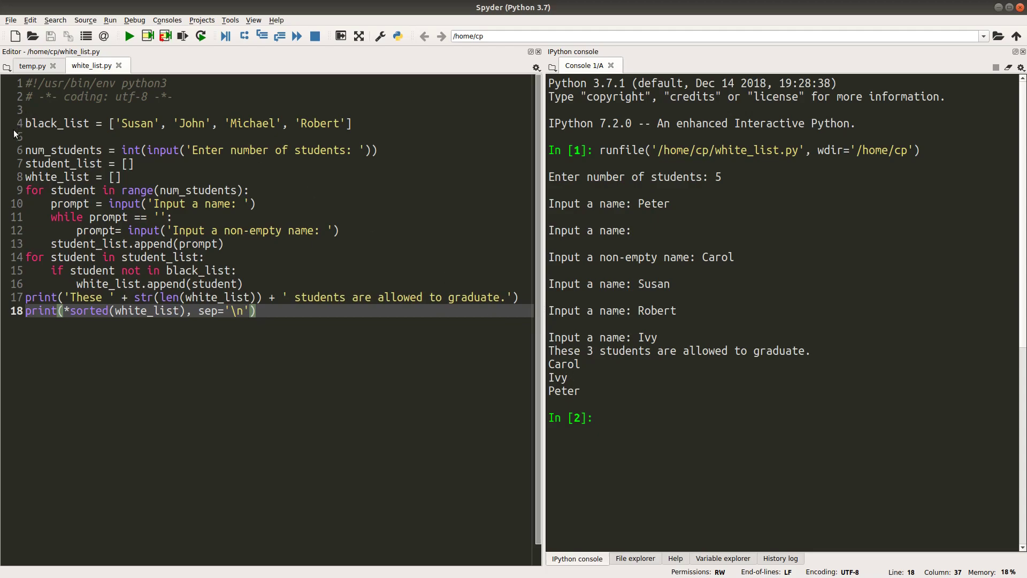
pyautogui.moveTo(686, 386)
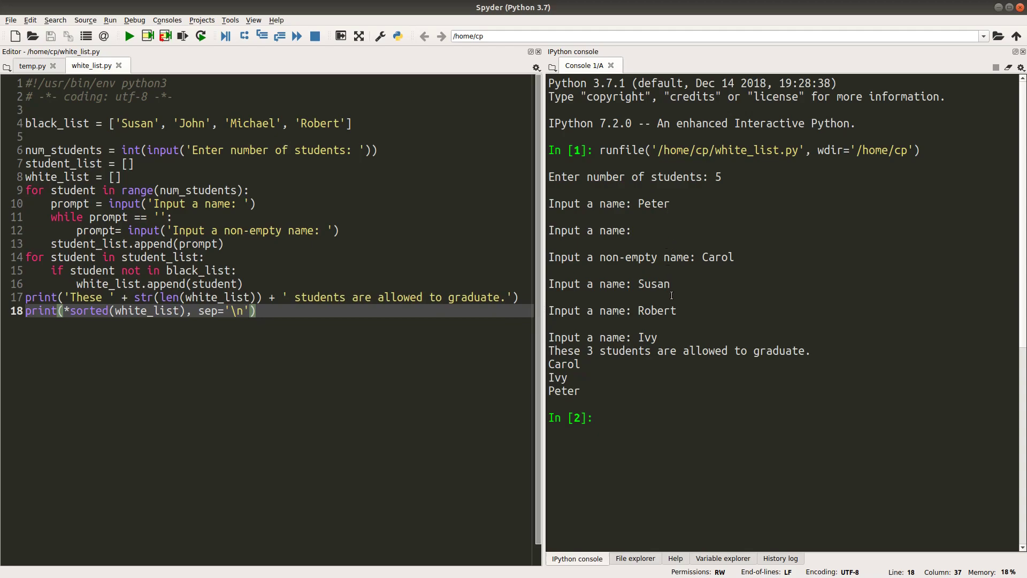
pyautogui.moveTo(667, 288)
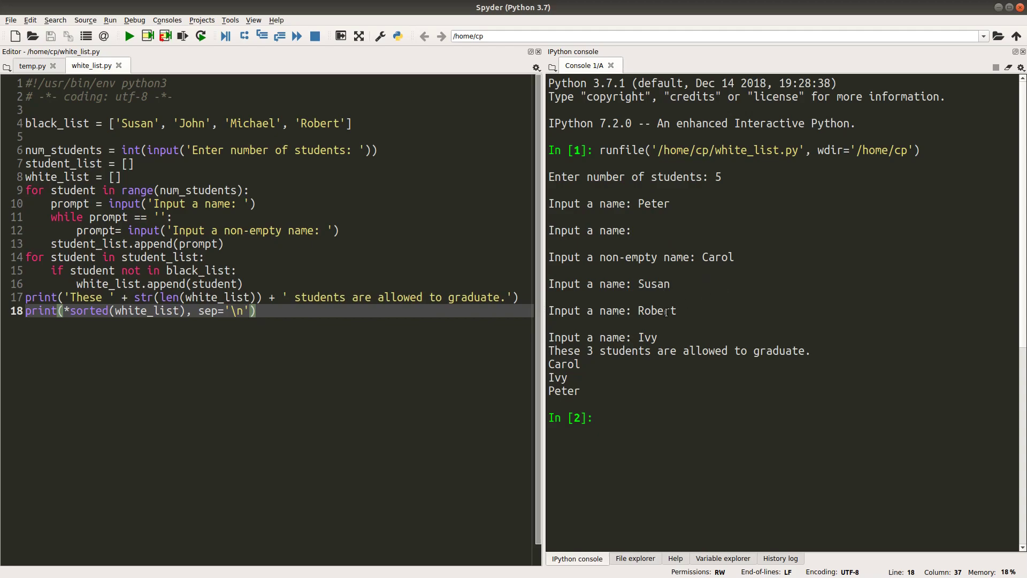
pyautogui.moveTo(589, 394)
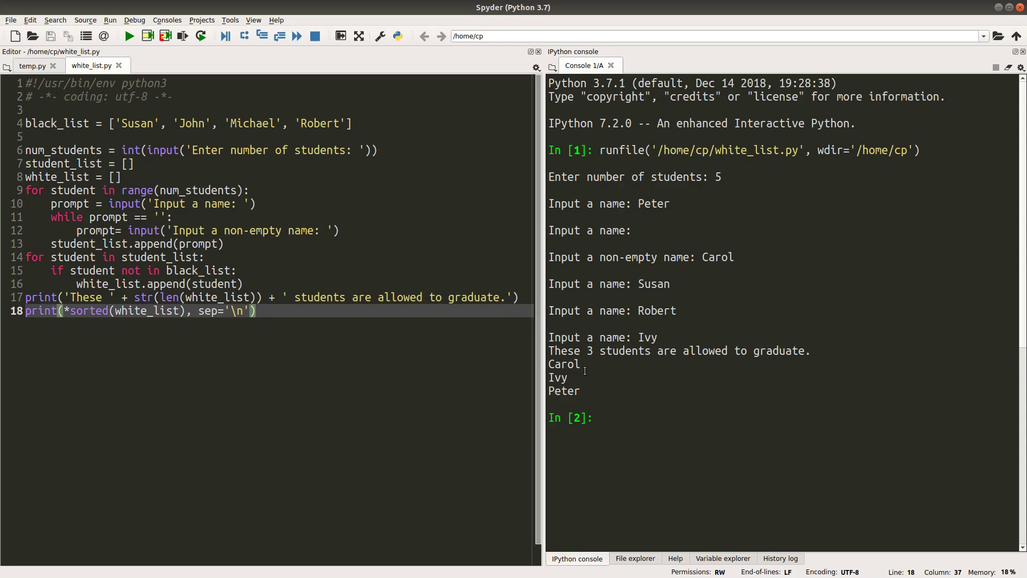
pyautogui.moveTo(627, 418)
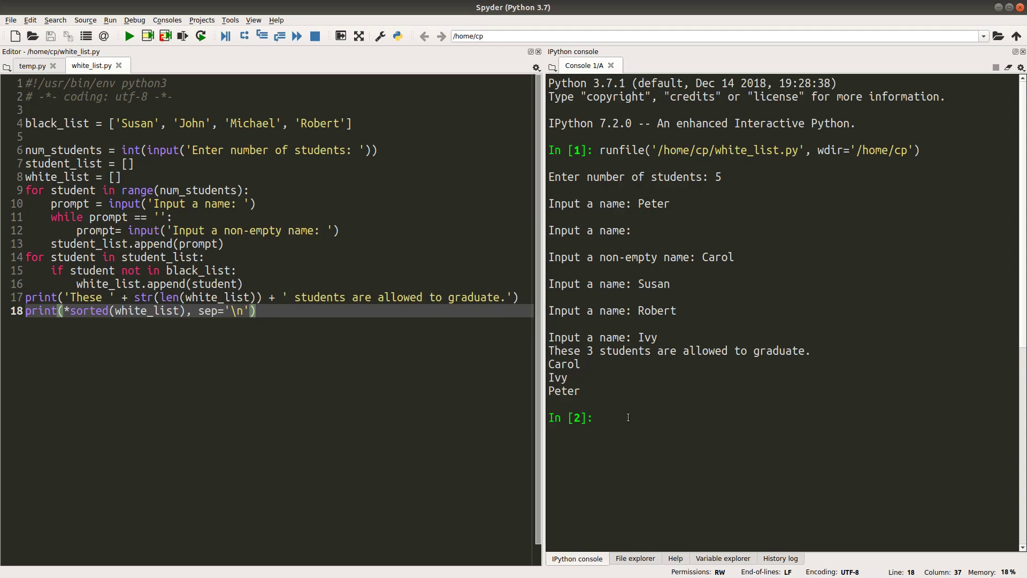